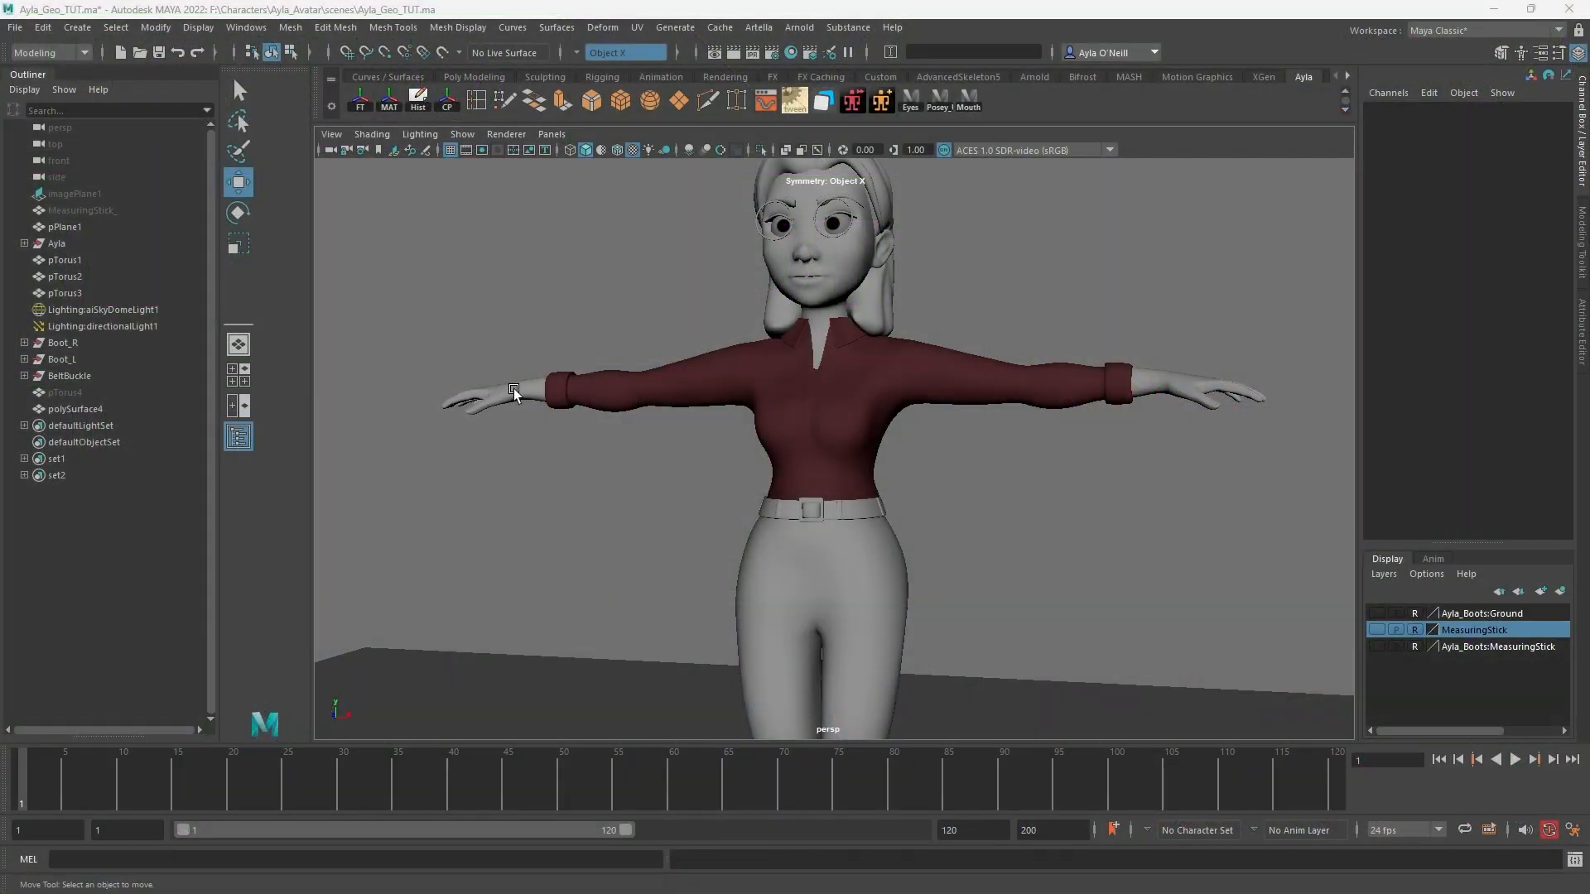
mouse_move(1214, 388)
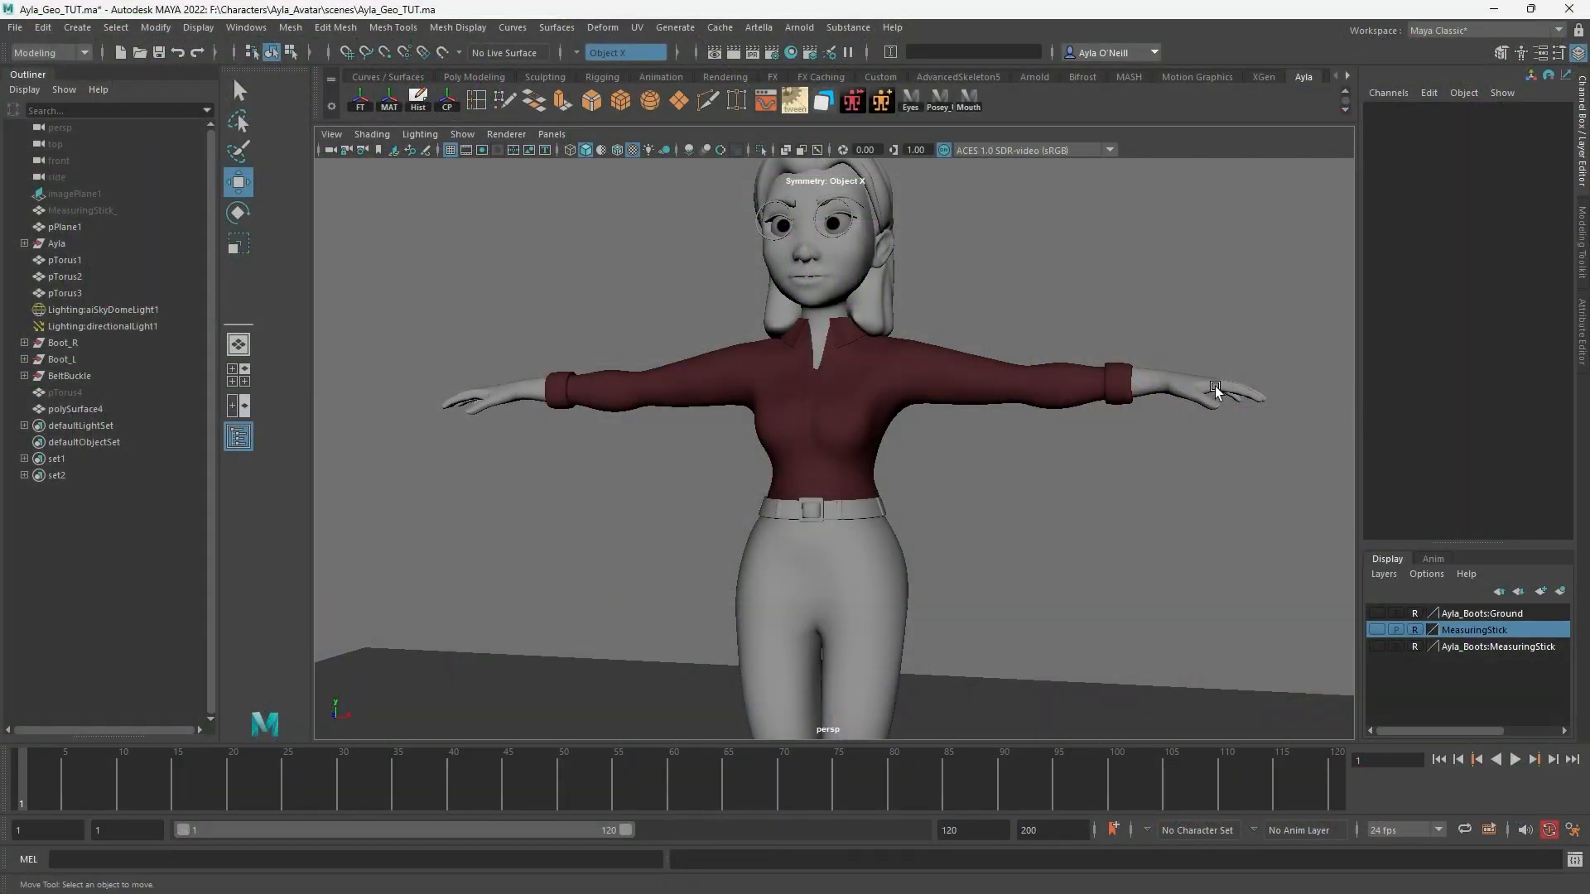
- Select the polySurface4 mesh that holds both of Ayla's hands
left_click(518, 397)
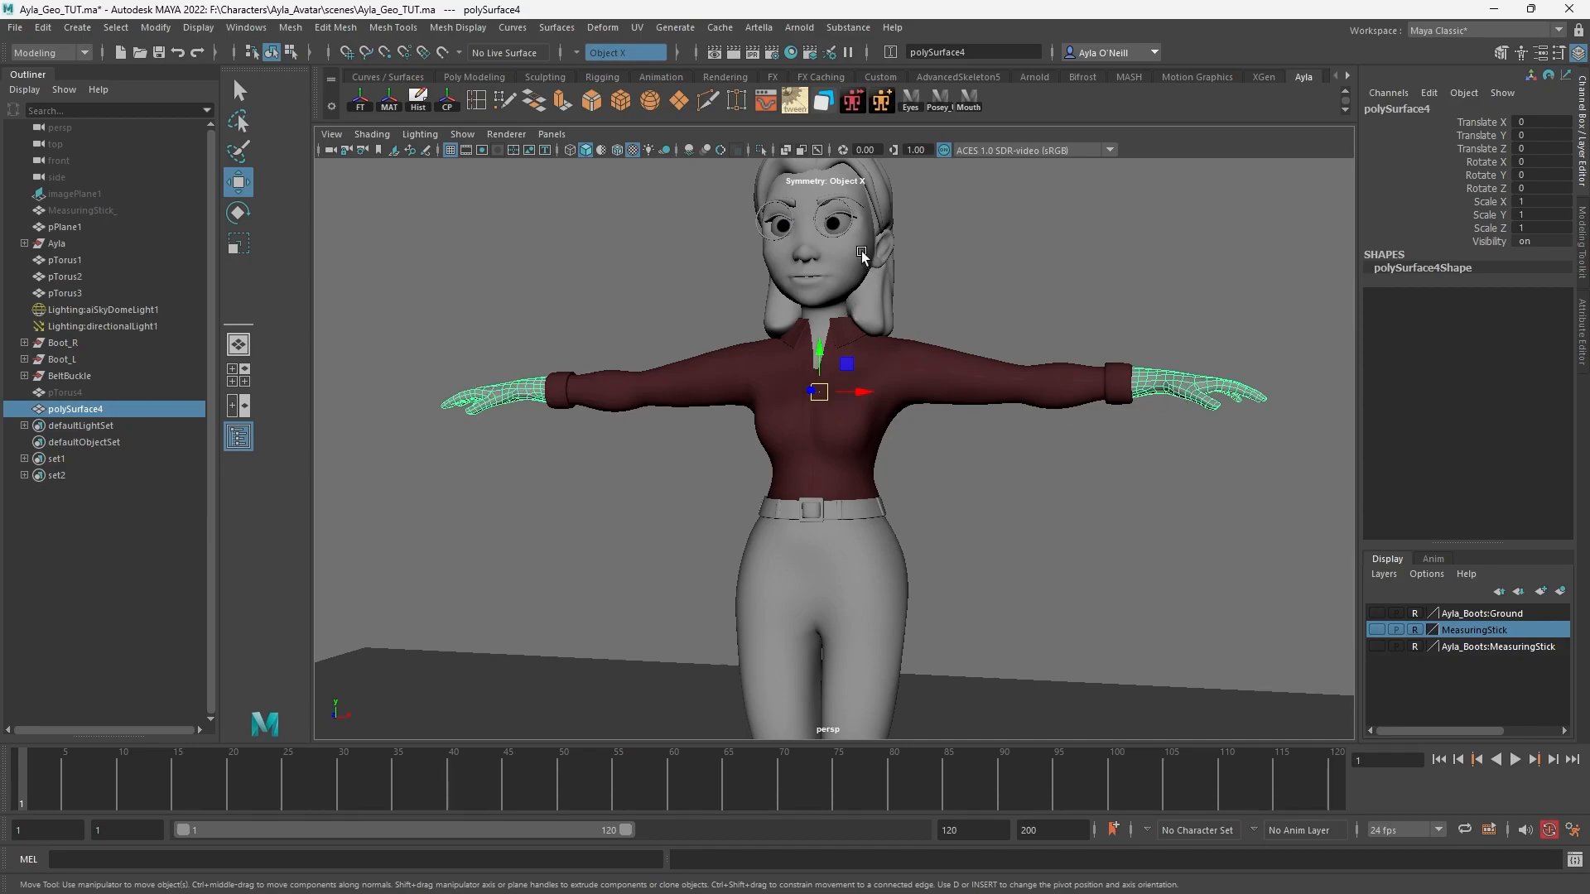
mouse_move(817, 345)
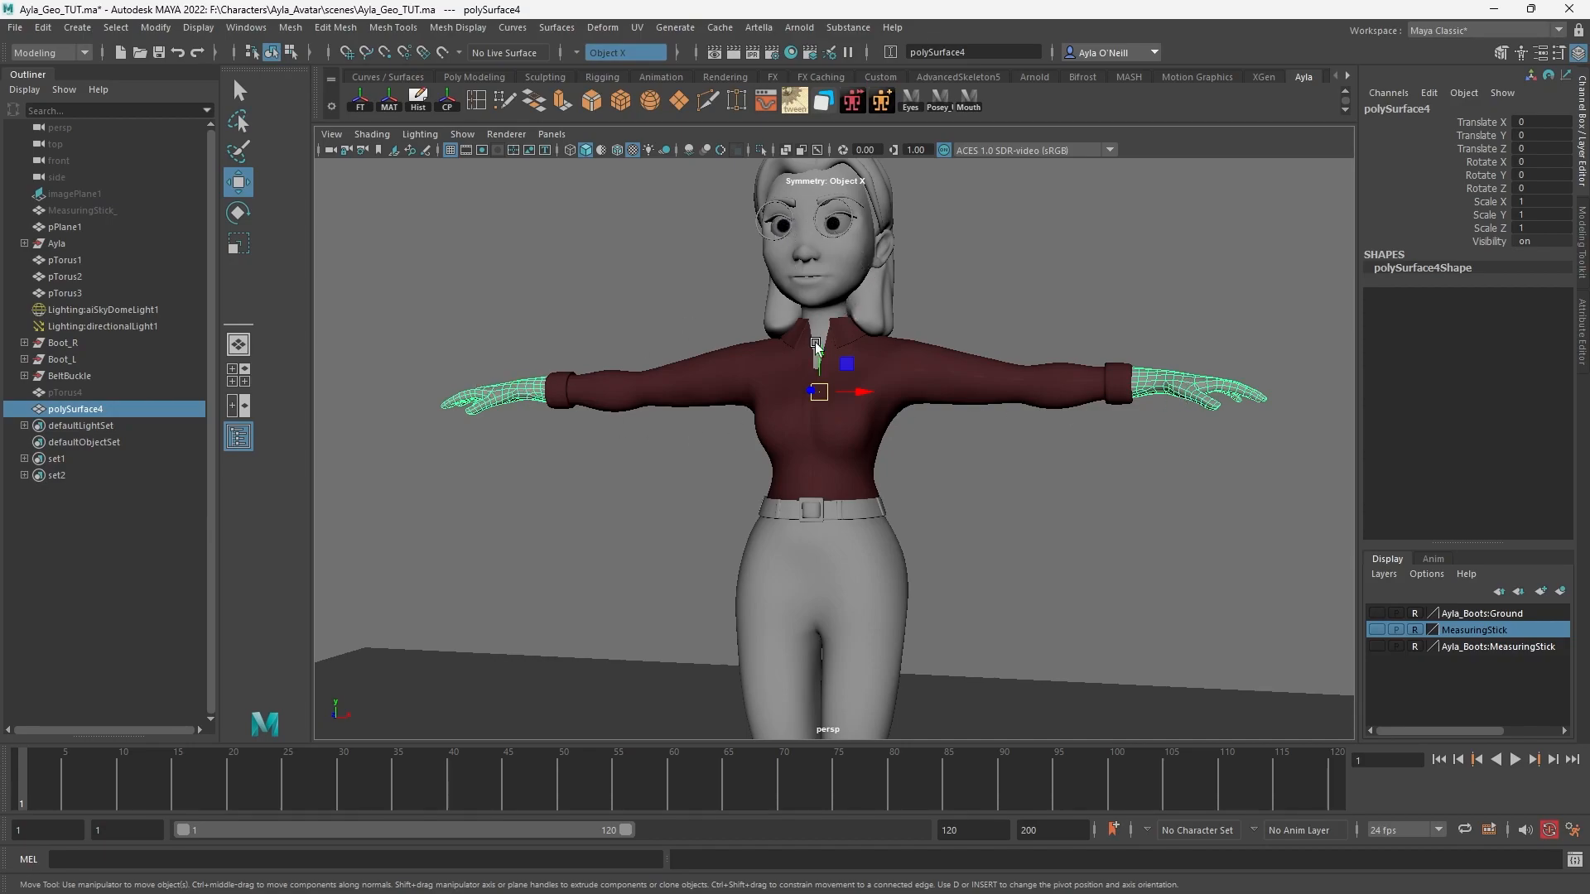
scroll("down", 3)
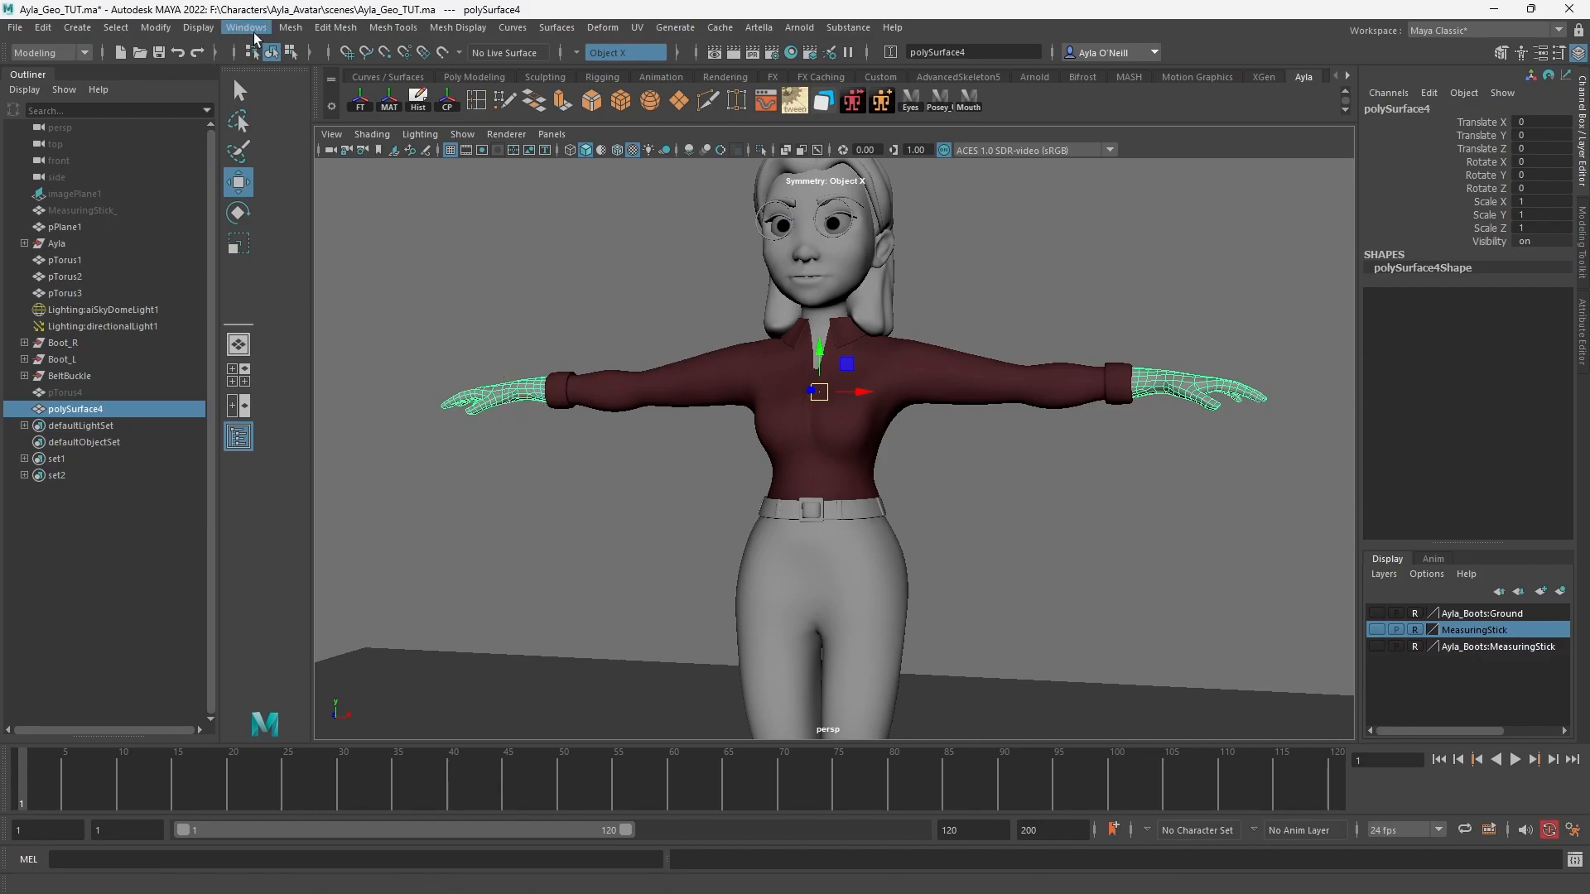
- Separate the hands mesh into individual objects and select the remaining hand polySurface6
left_click(288, 28)
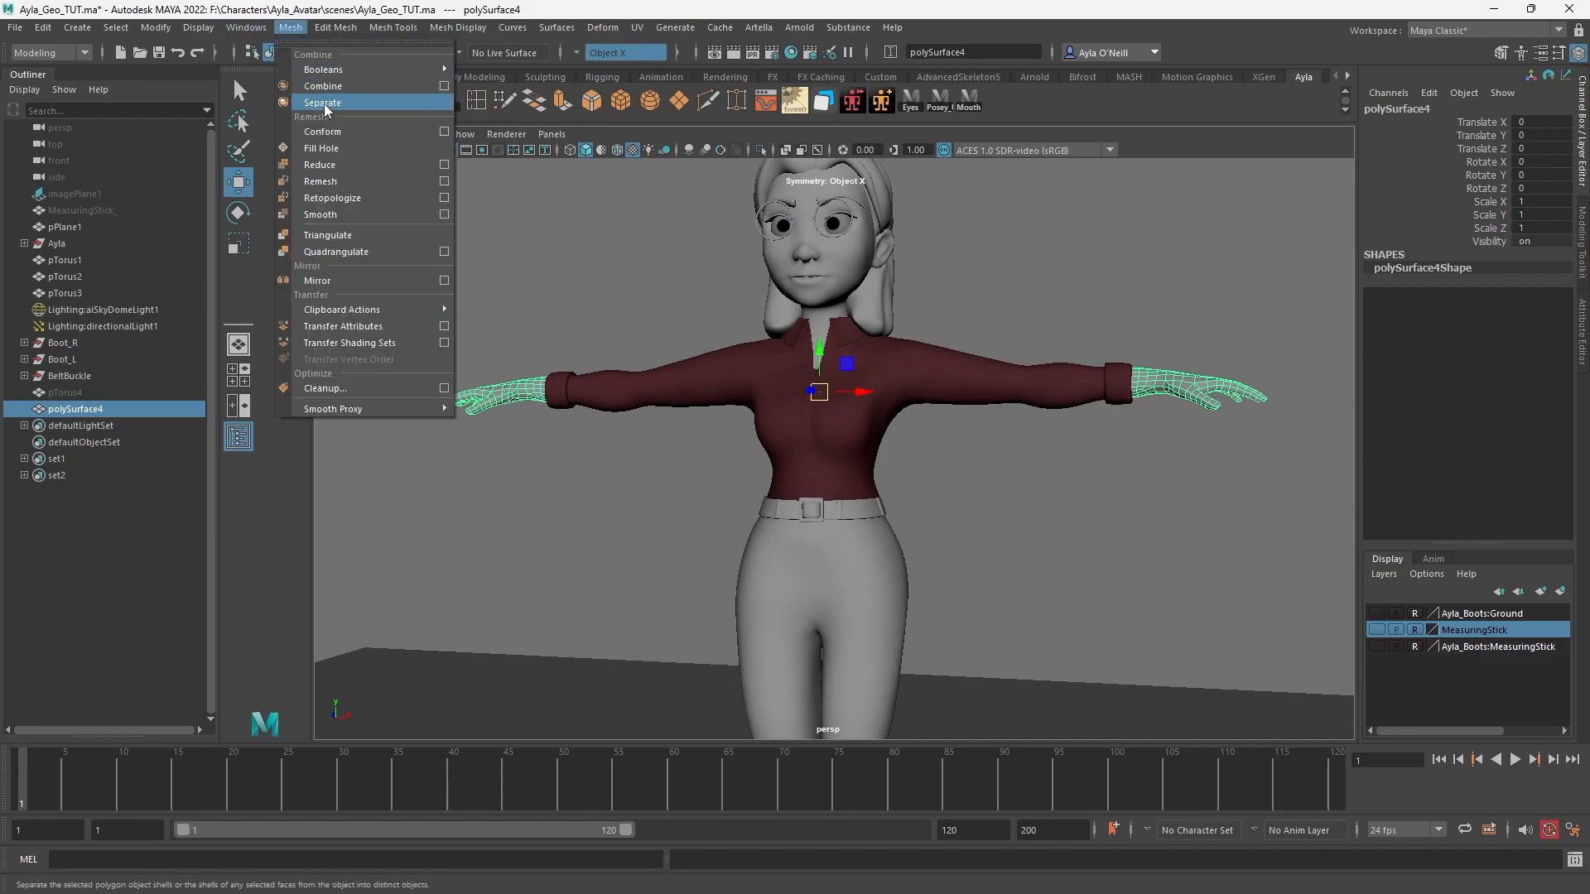
left_click(323, 103)
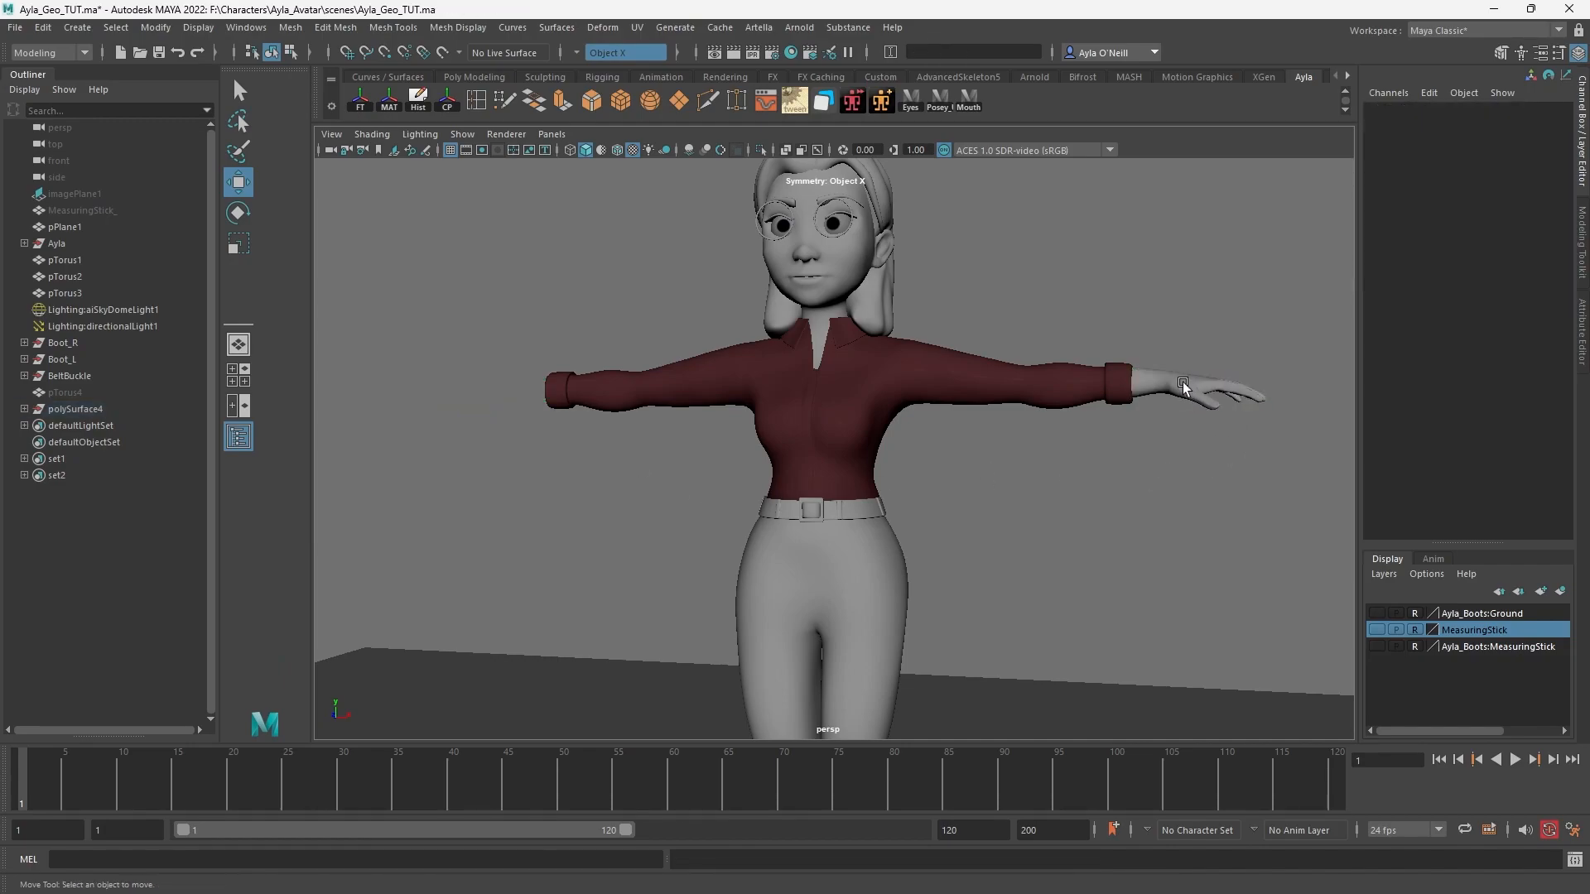
left_click(1196, 395)
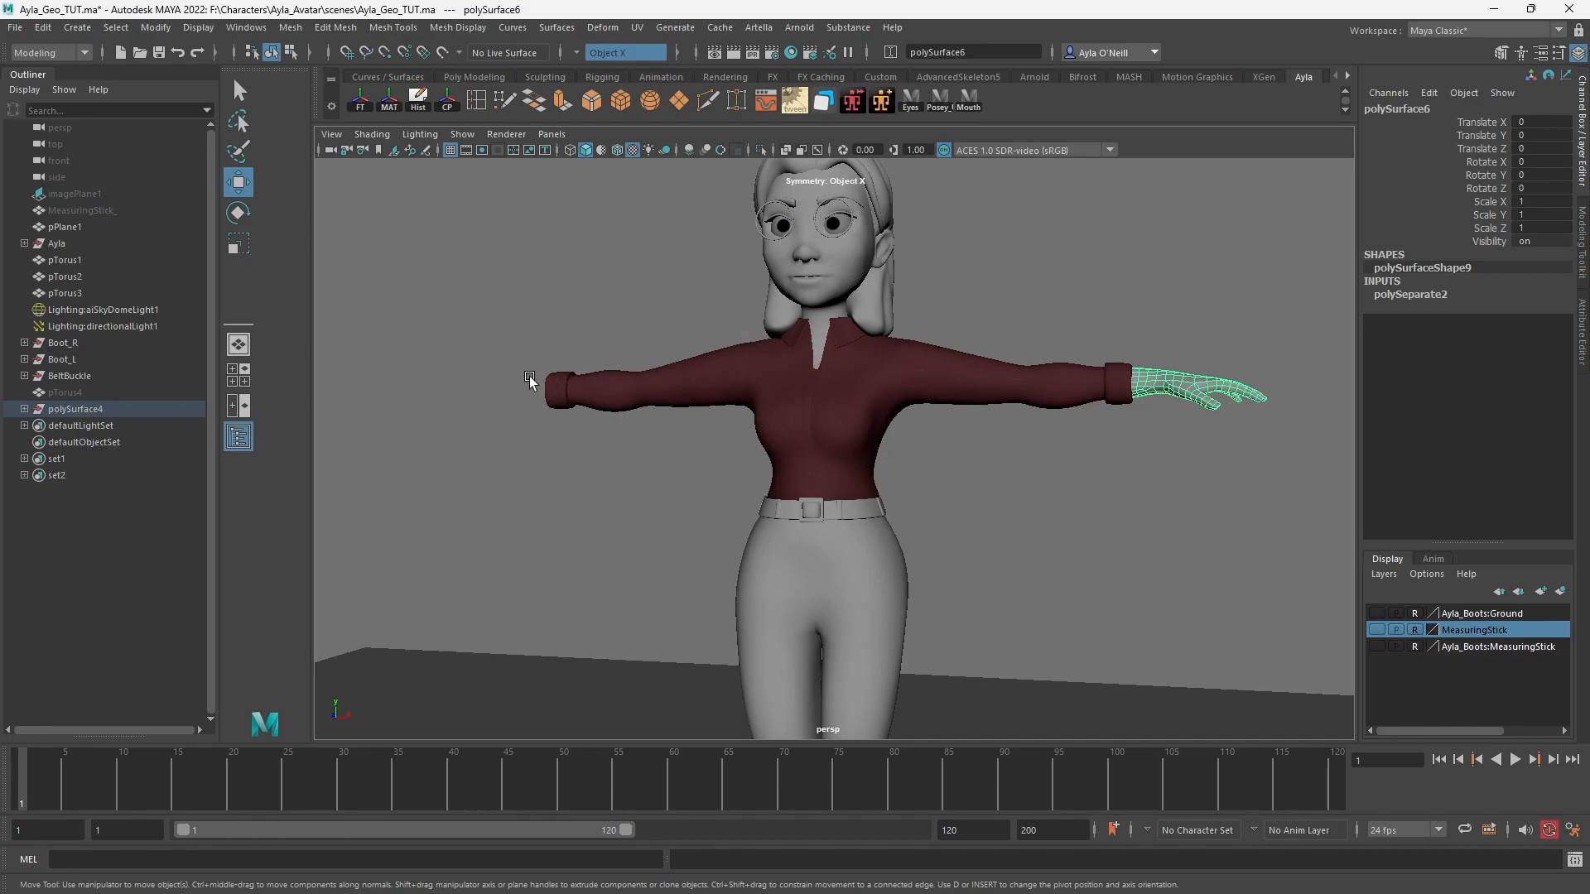
mouse_move(768, 412)
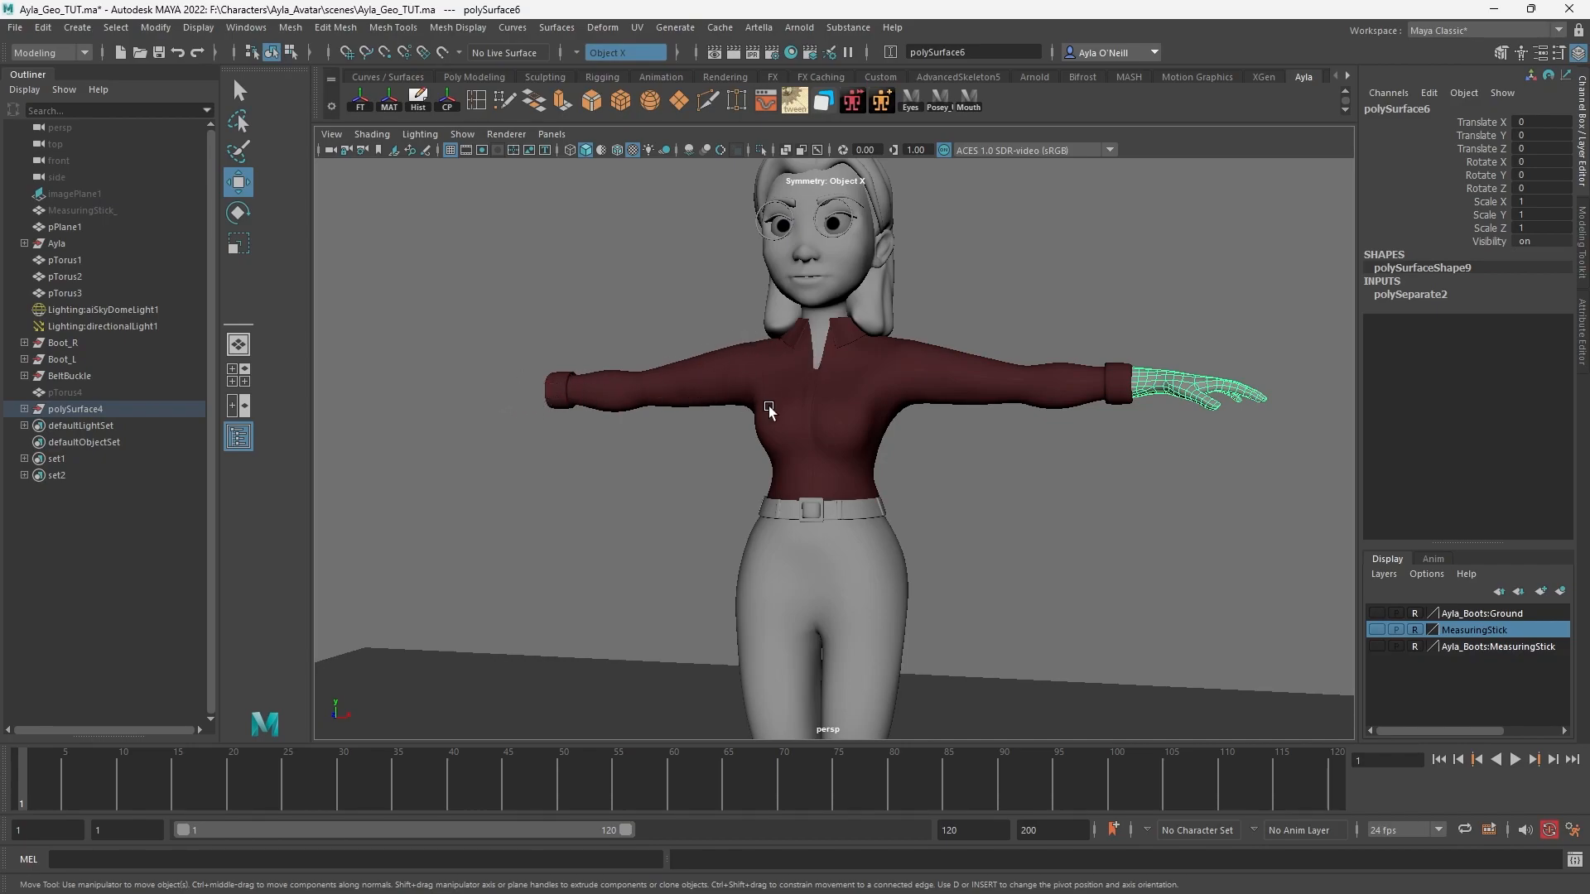
mouse_move(843, 391)
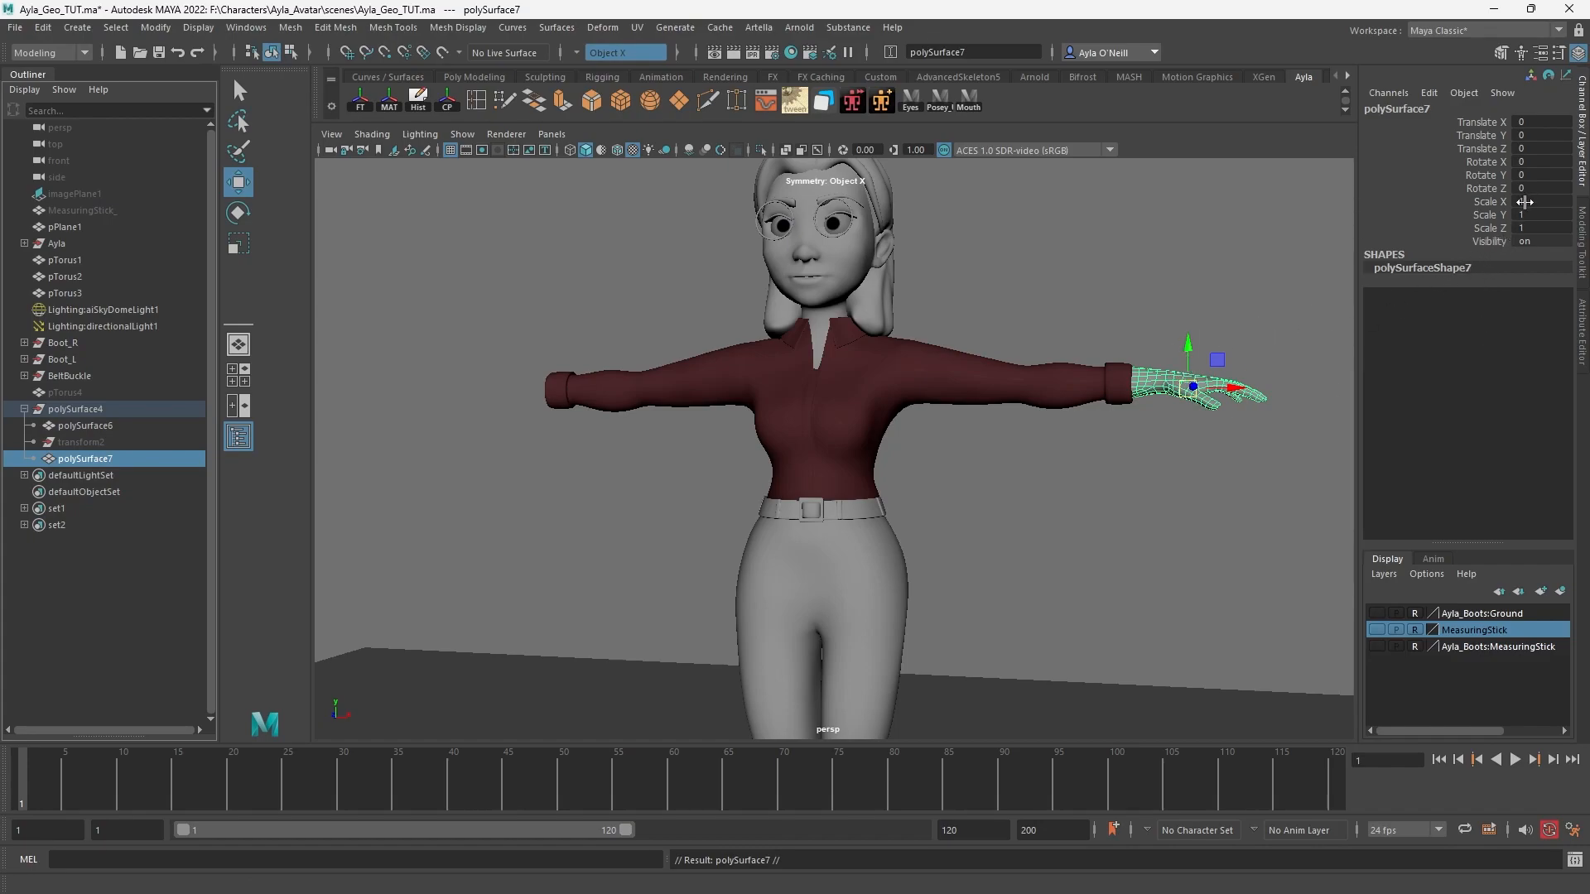
- Set the duplicate hand's Scale X to -1 so it flips in place
left_click(1542, 201)
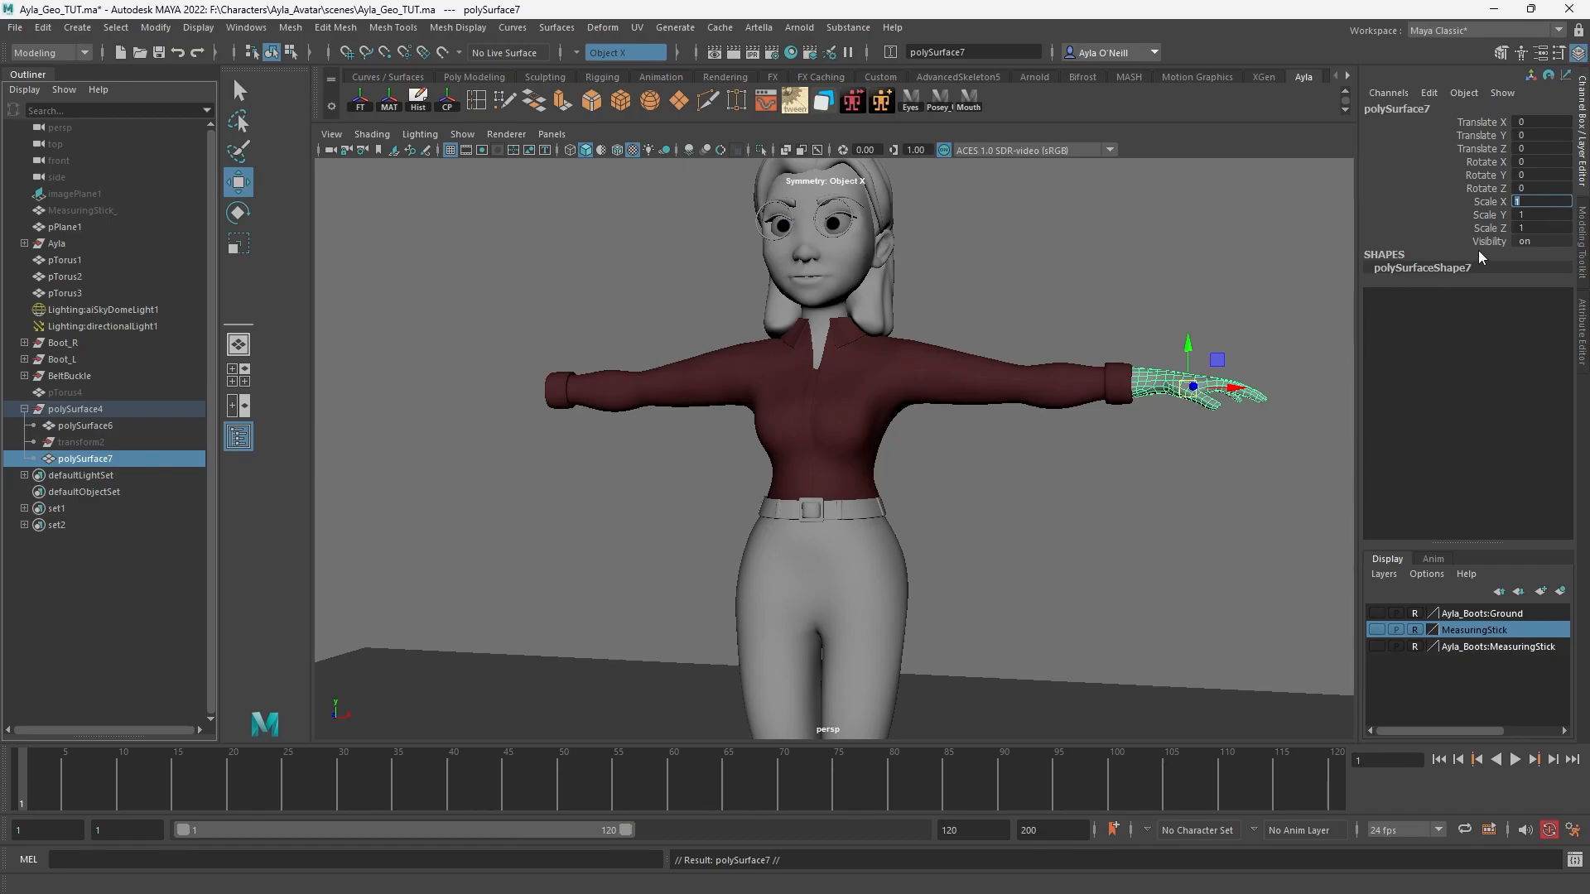
mouse_move(1469, 262)
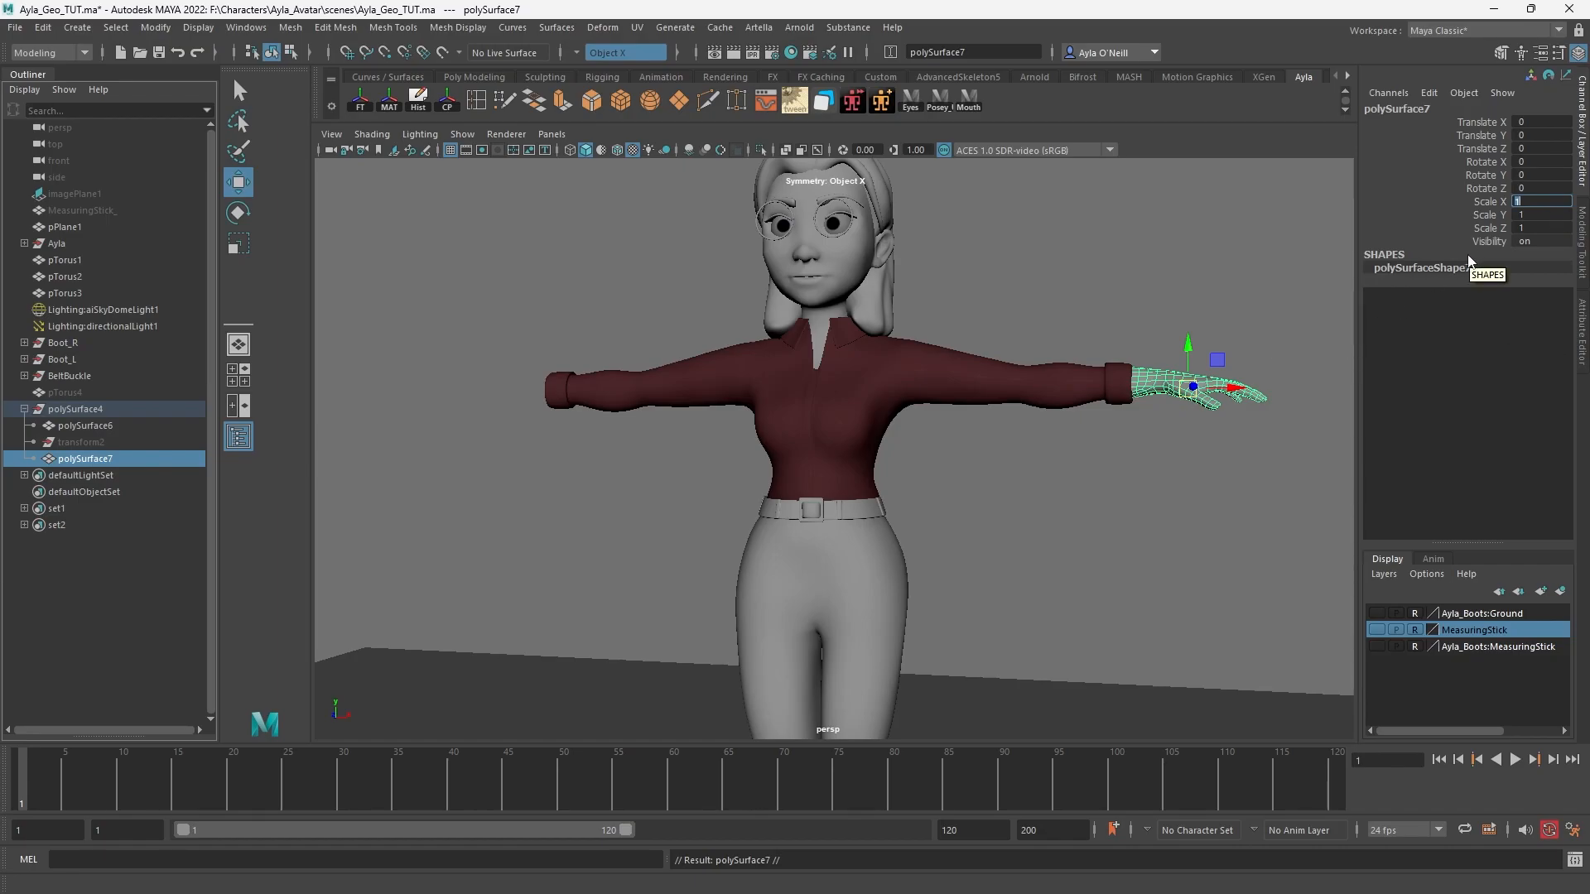
type("-1")
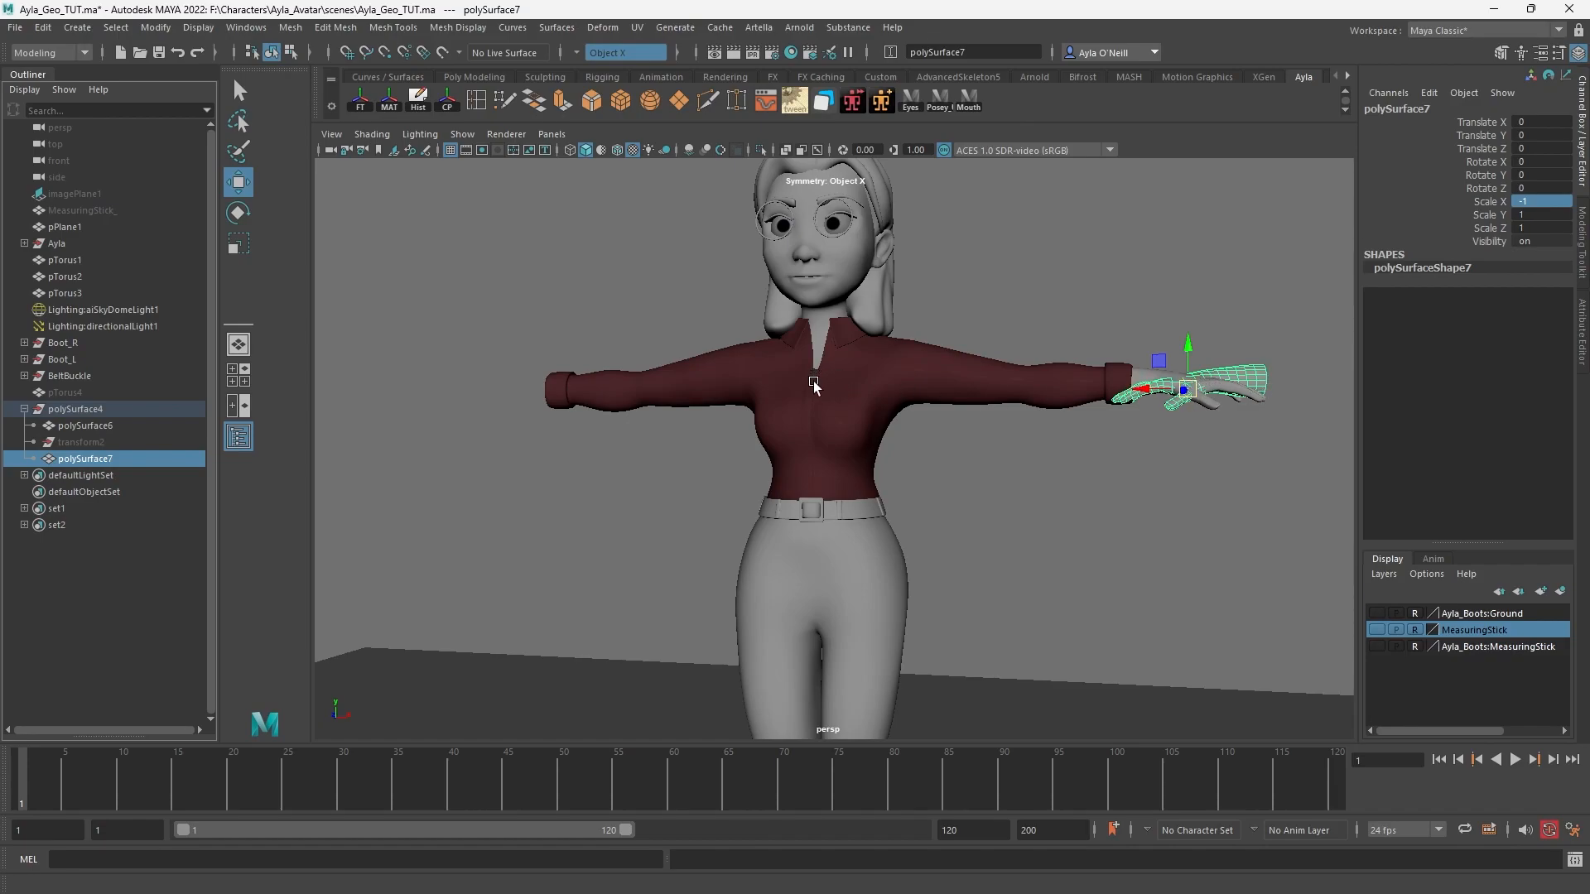
mouse_move(506, 368)
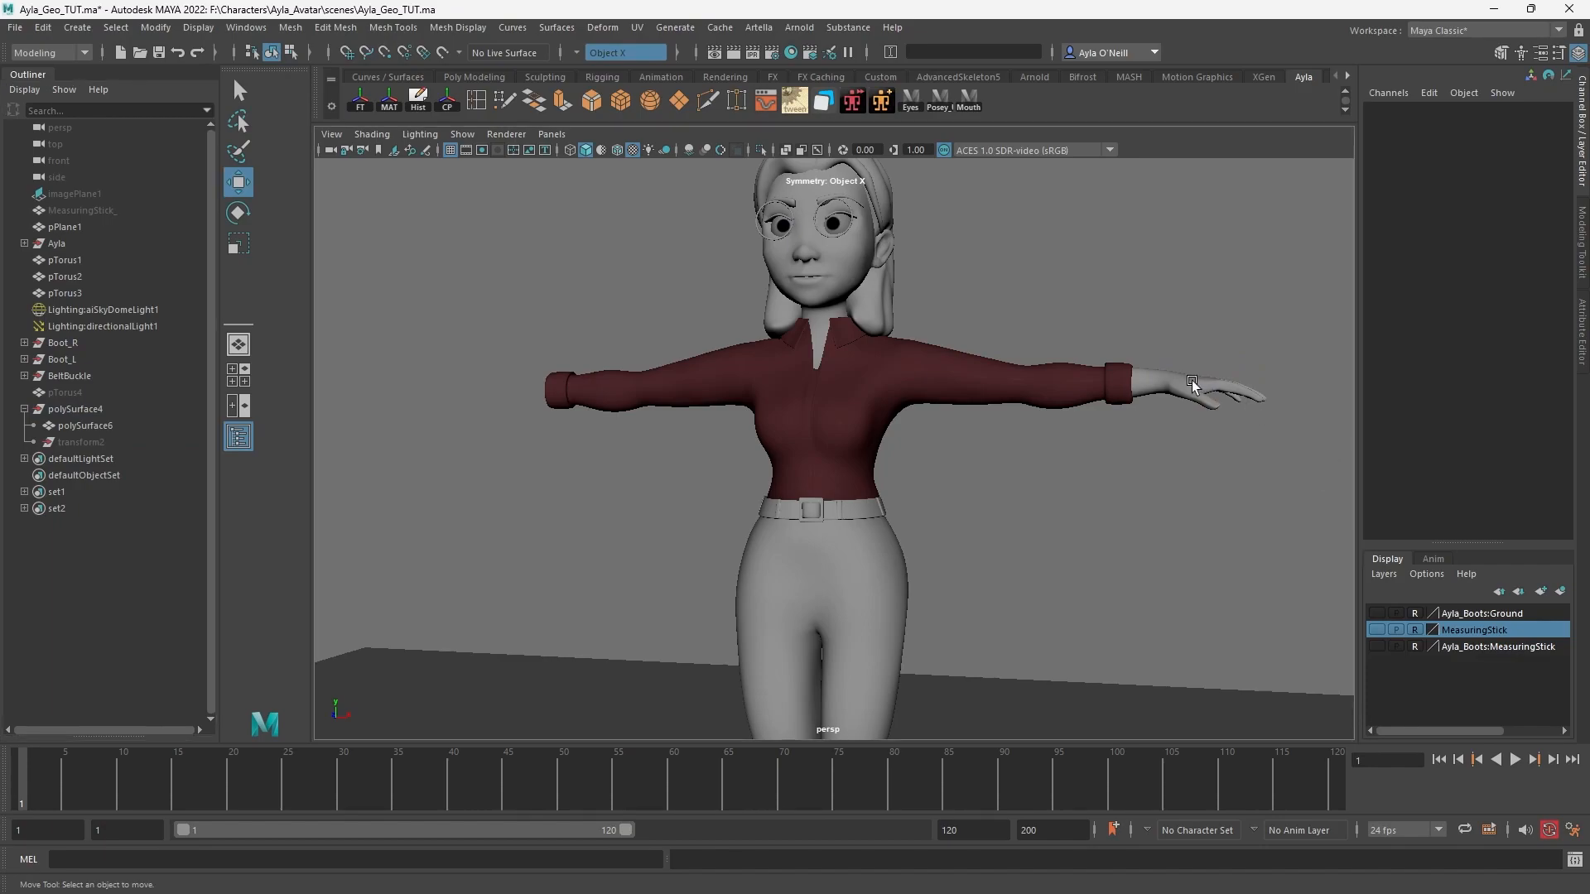
- Frame the character and bring up the Create menu for polygon primitives
left_click(1207, 391)
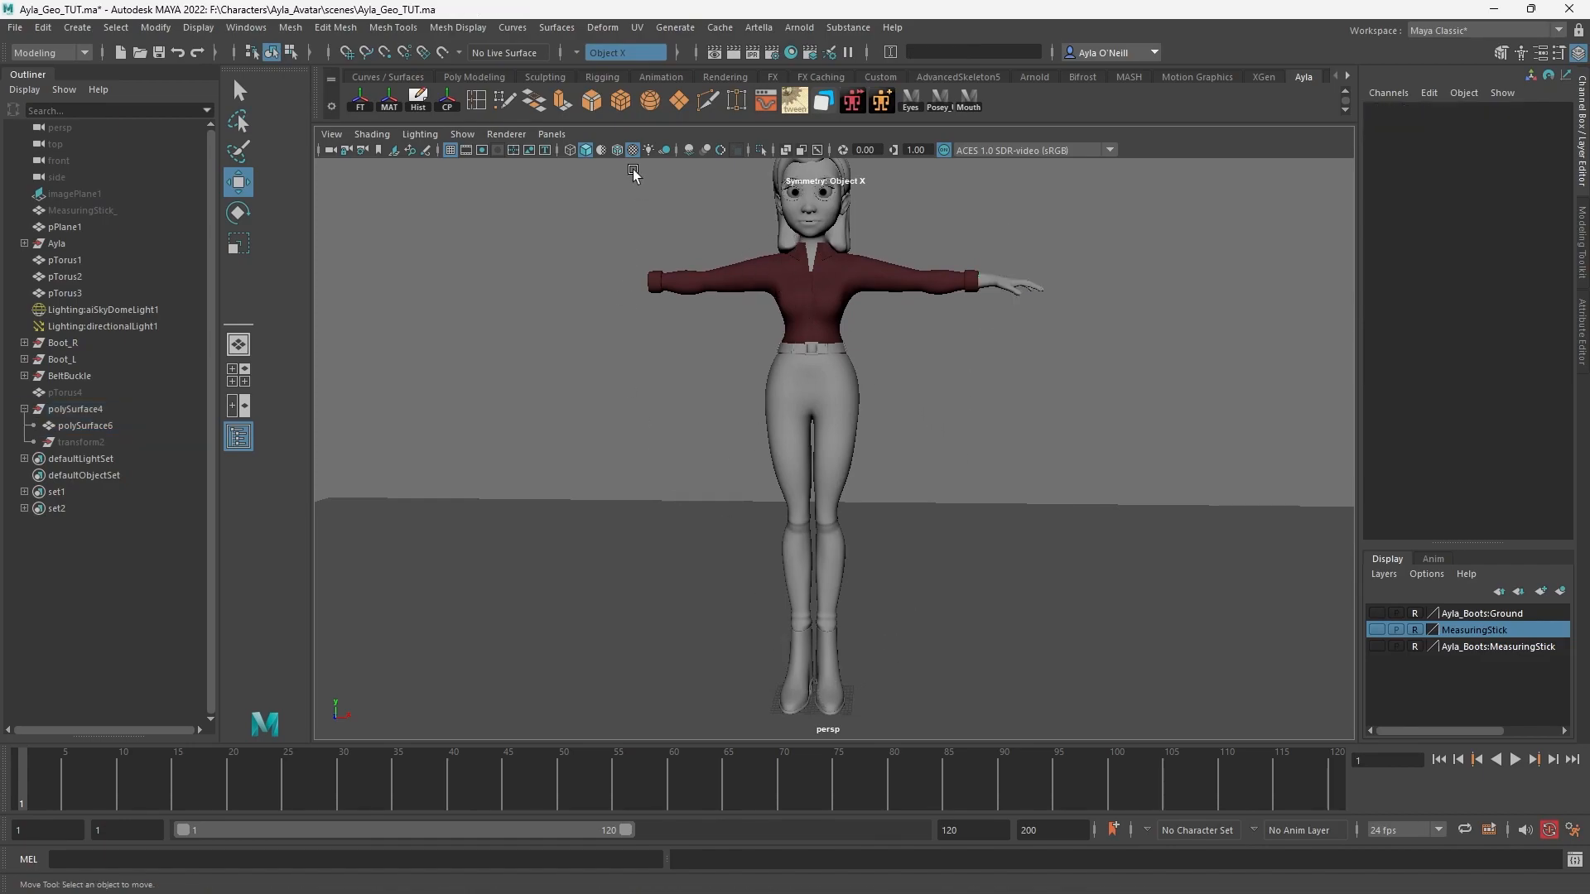
left_click(77, 29)
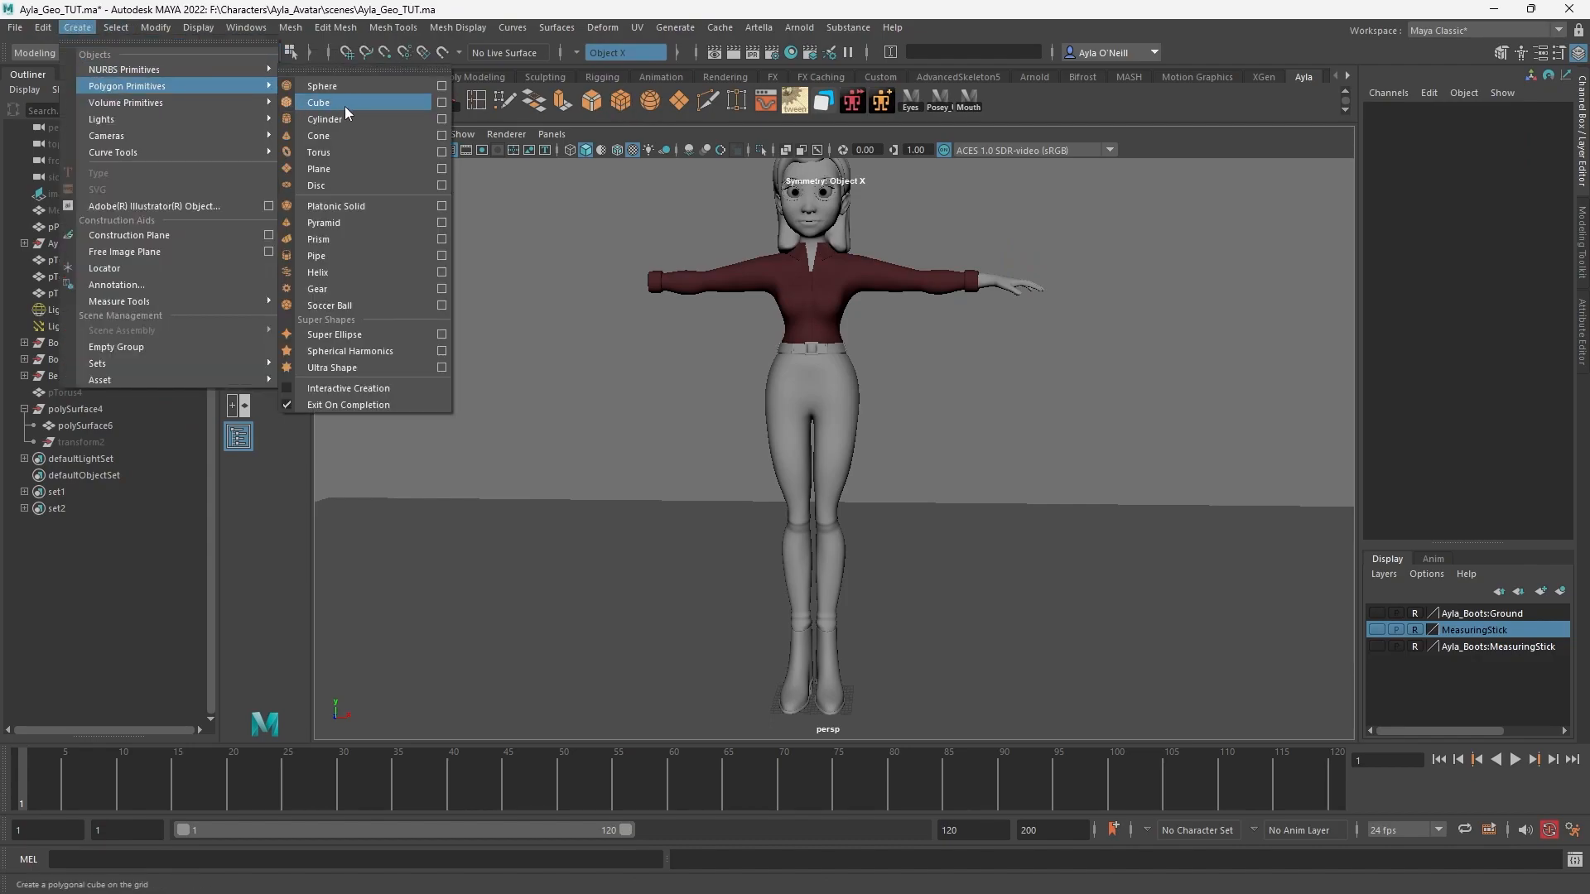
- Add a polygon cube at the origin and match the hand's pivot to the cube's centre
left_click(317, 101)
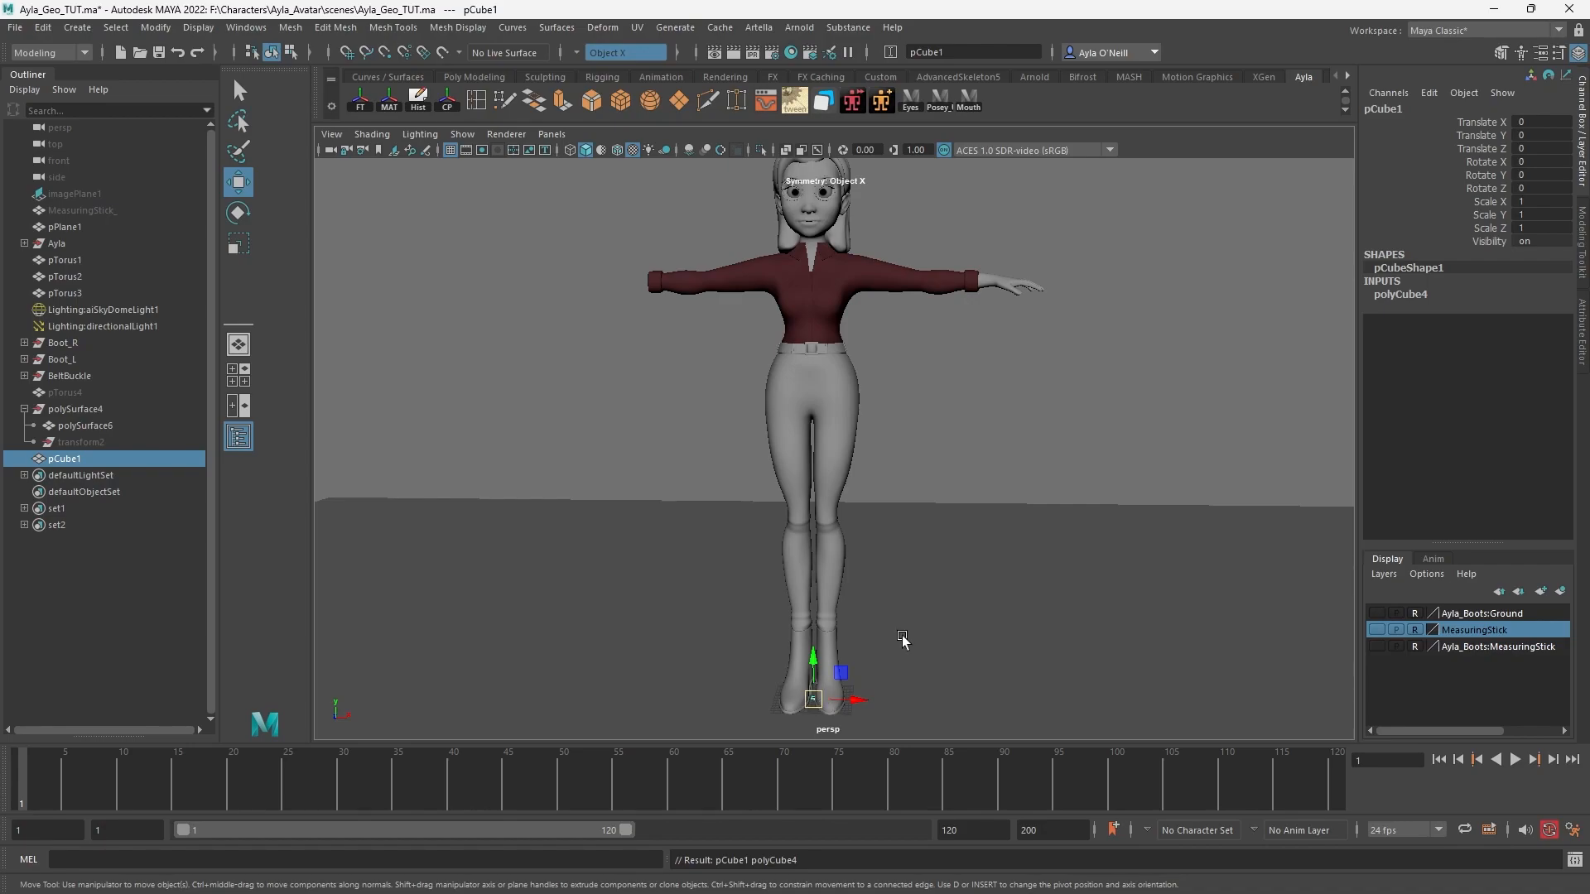
mouse_move(1002, 273)
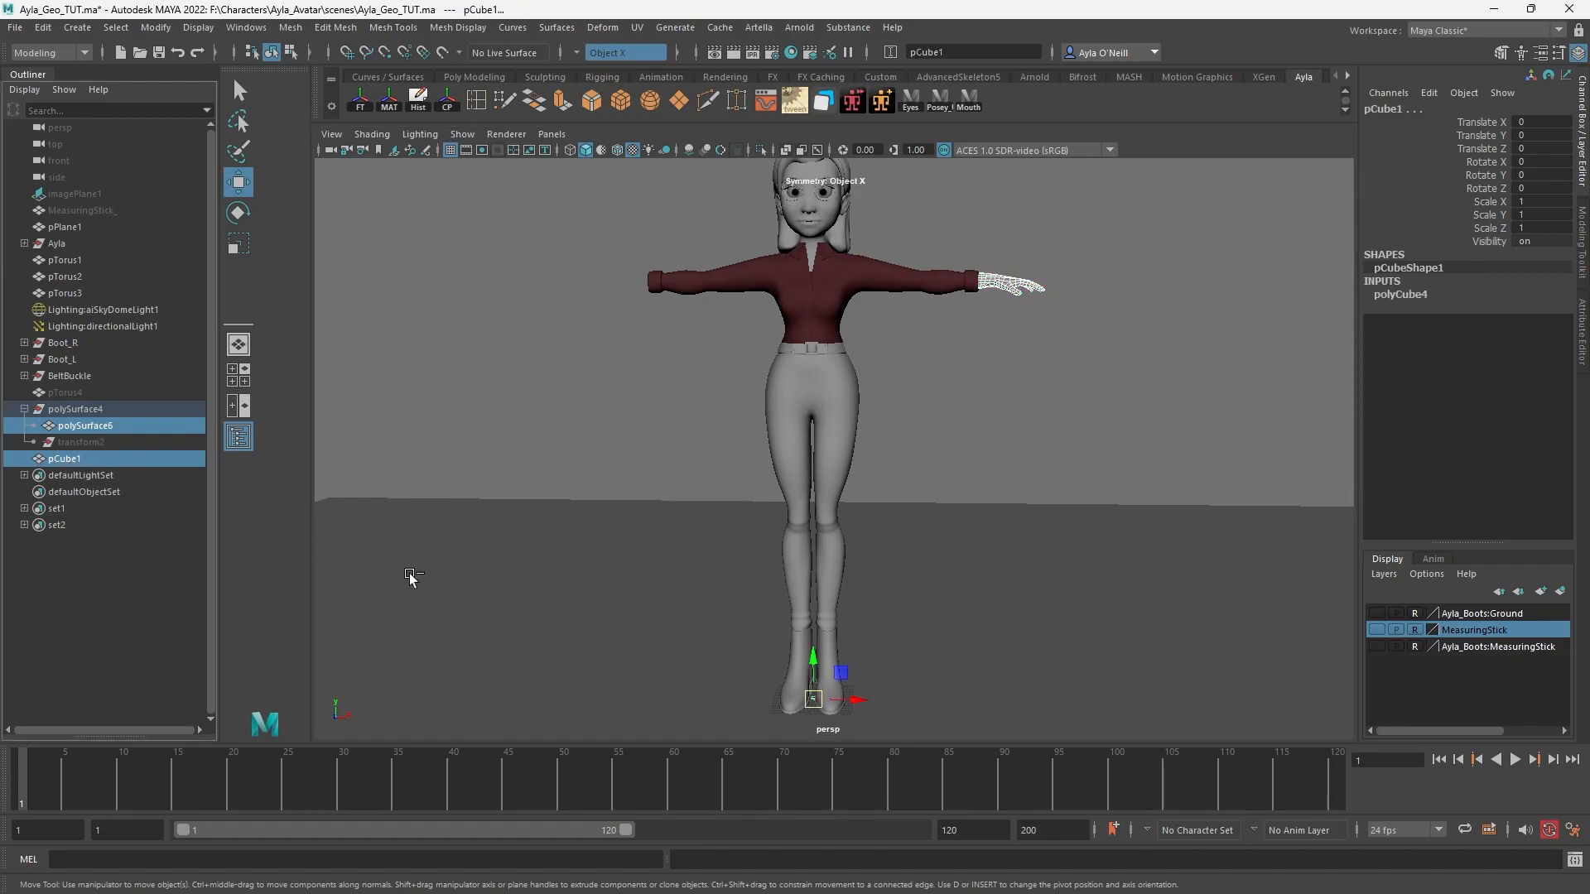
mouse_move(290, 28)
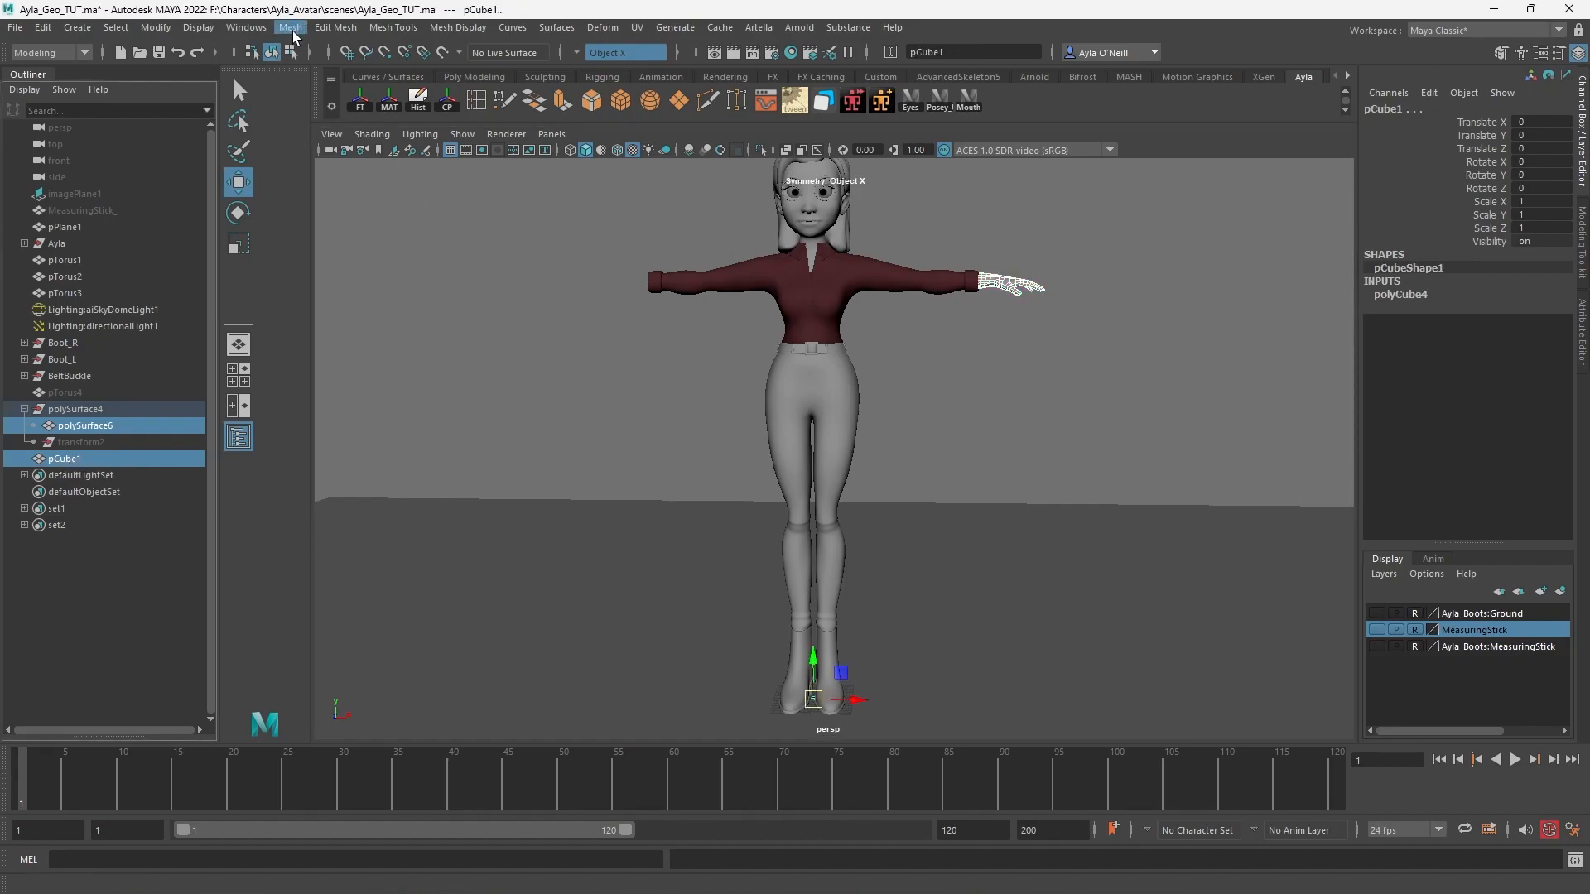
left_click(154, 29)
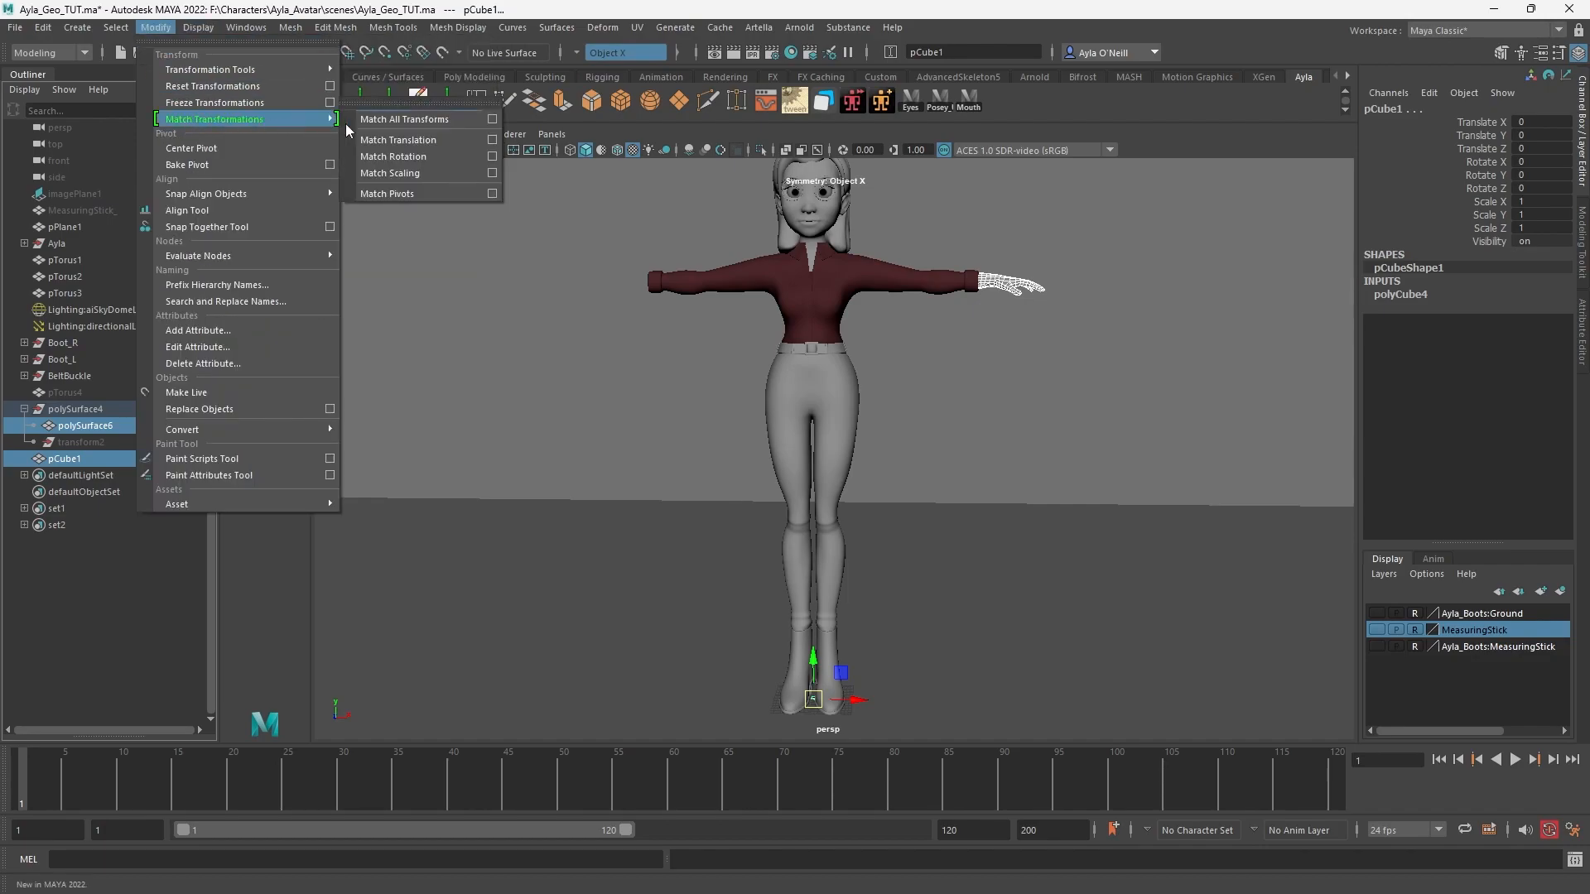
mouse_move(406, 192)
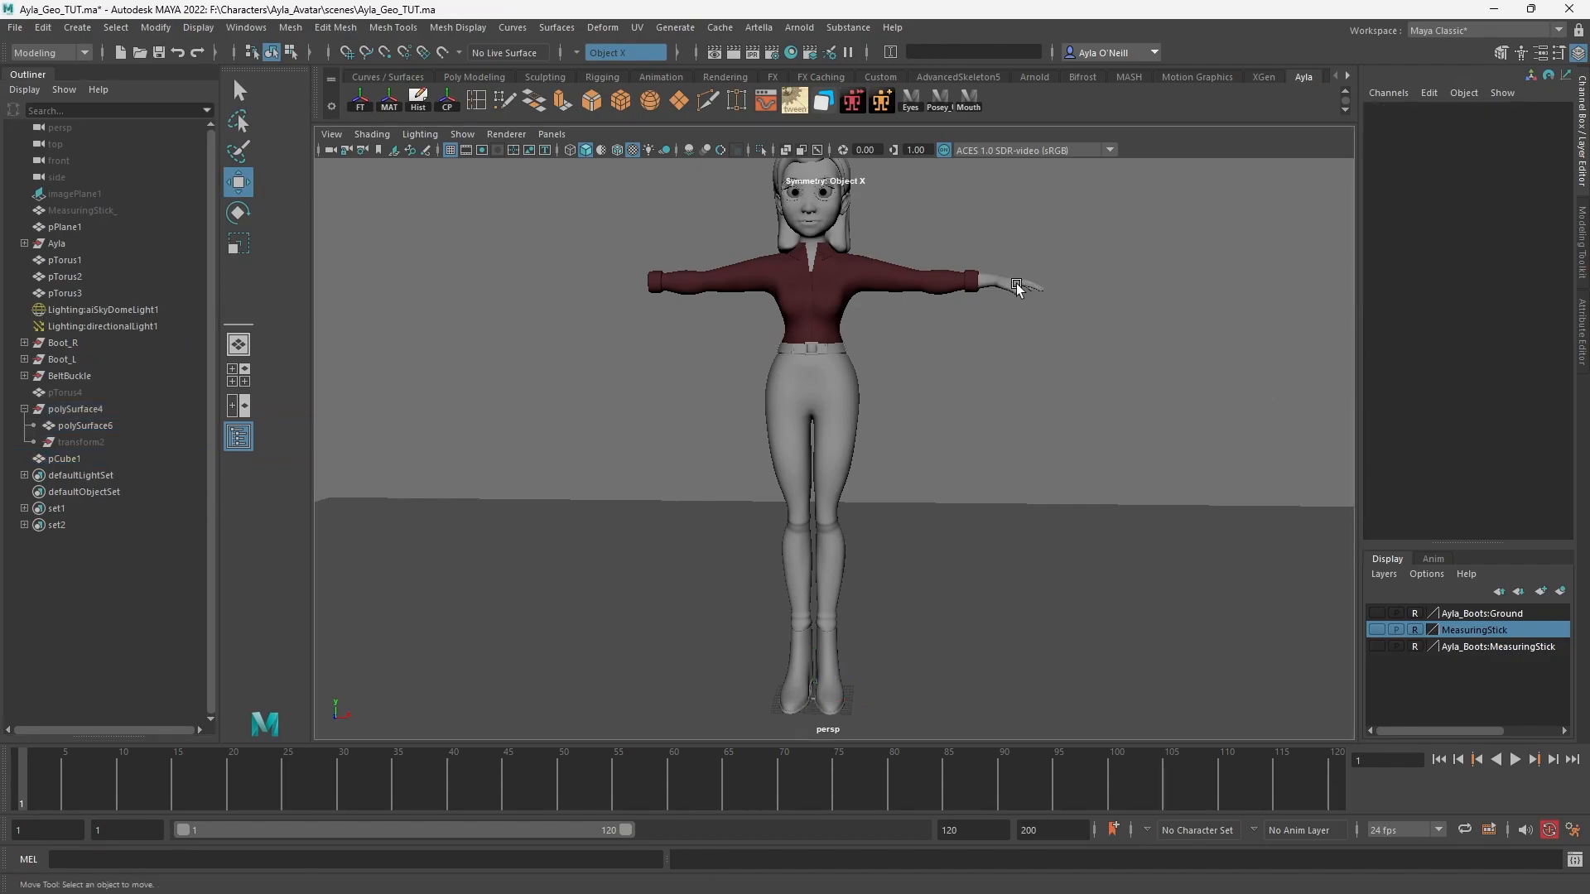
- Duplicate the hand and set the copy's Scale X to -1, mirroring it onto the other arm
left_click(994, 282)
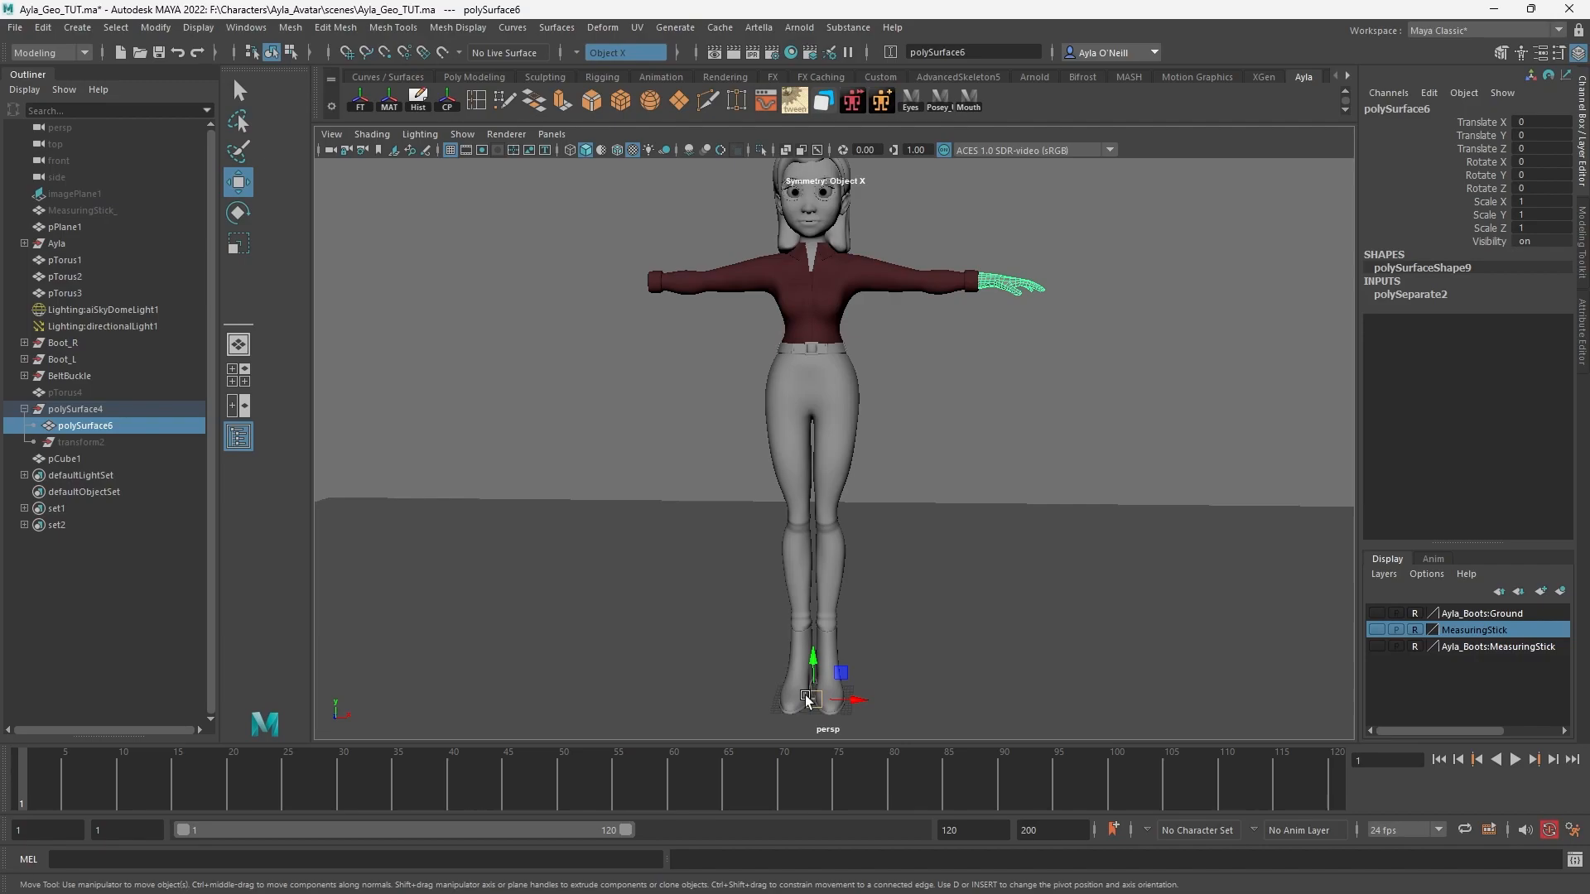
mouse_move(132, 431)
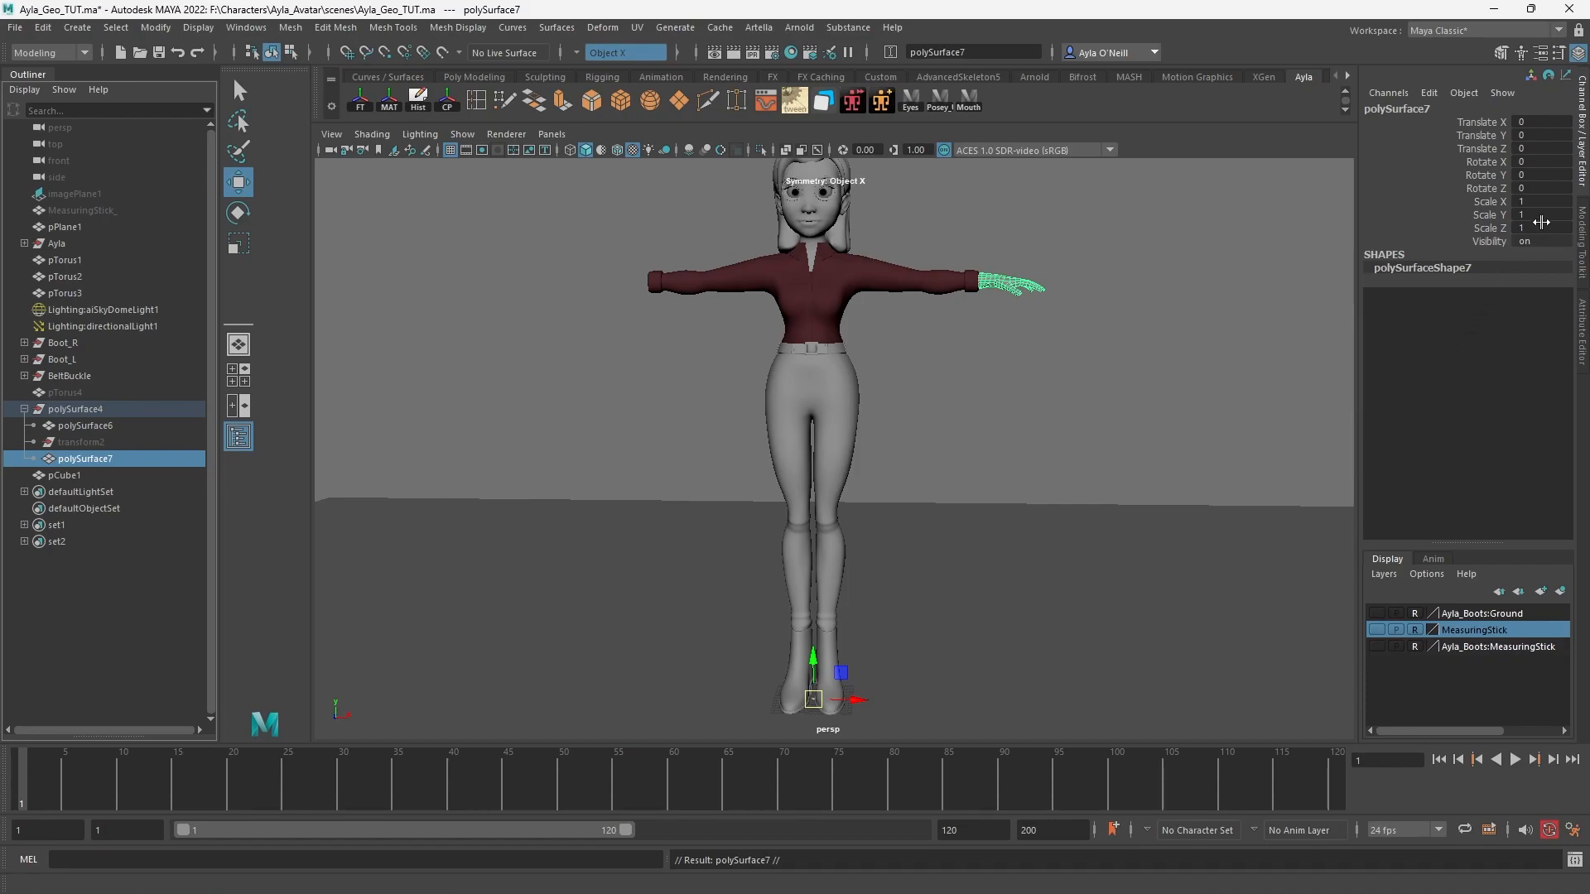
left_click(1542, 200)
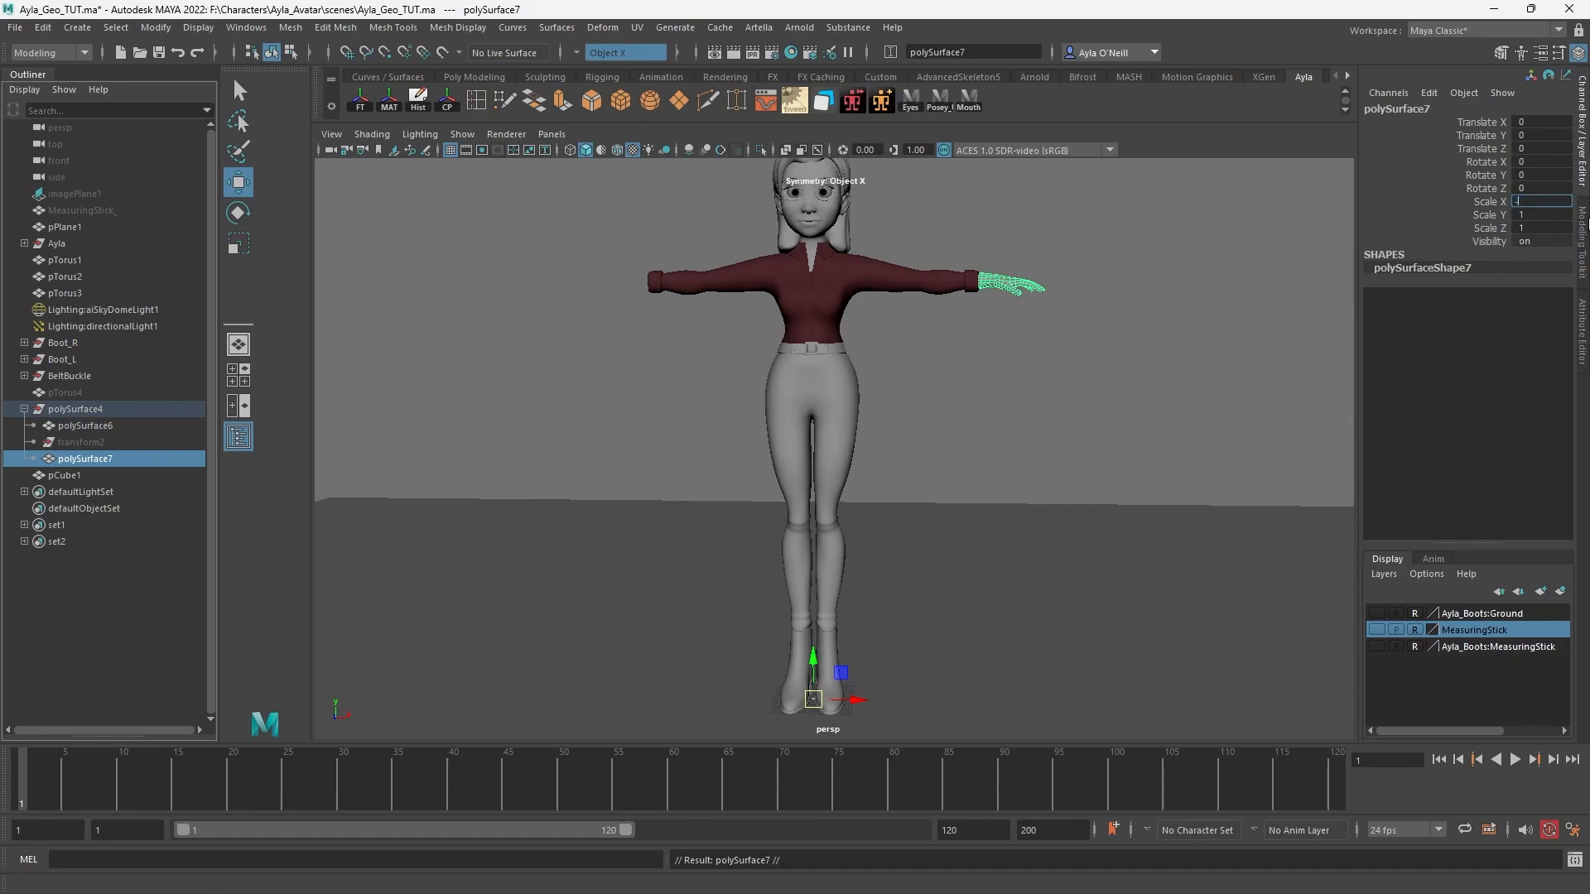
type("-1")
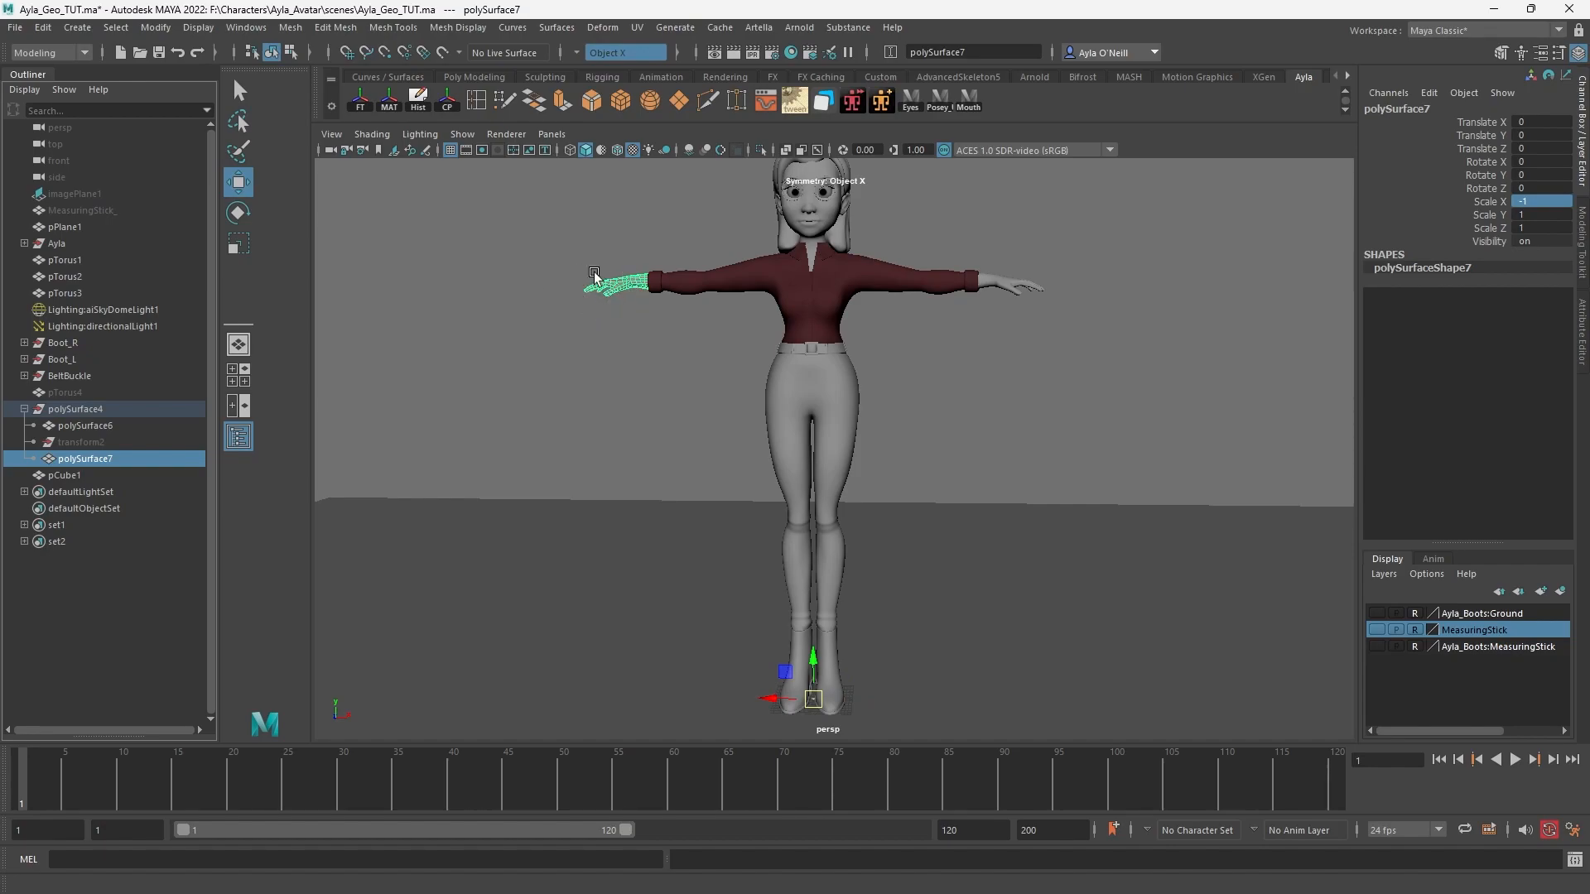
mouse_move(740, 511)
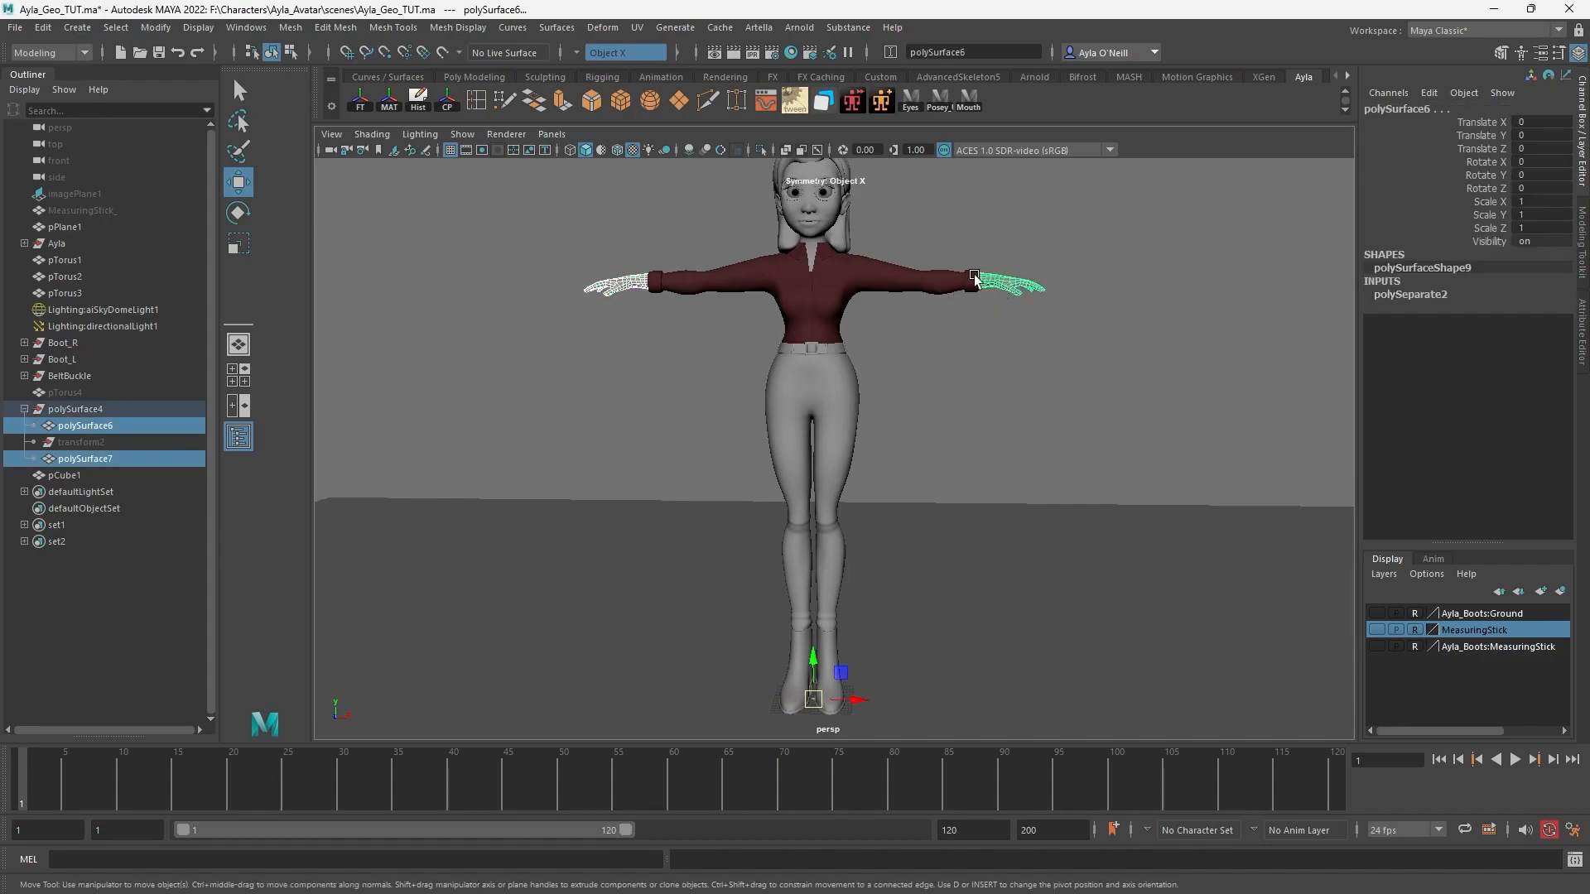
- Combine both hands into the single mesh polySurface7
left_click(289, 28)
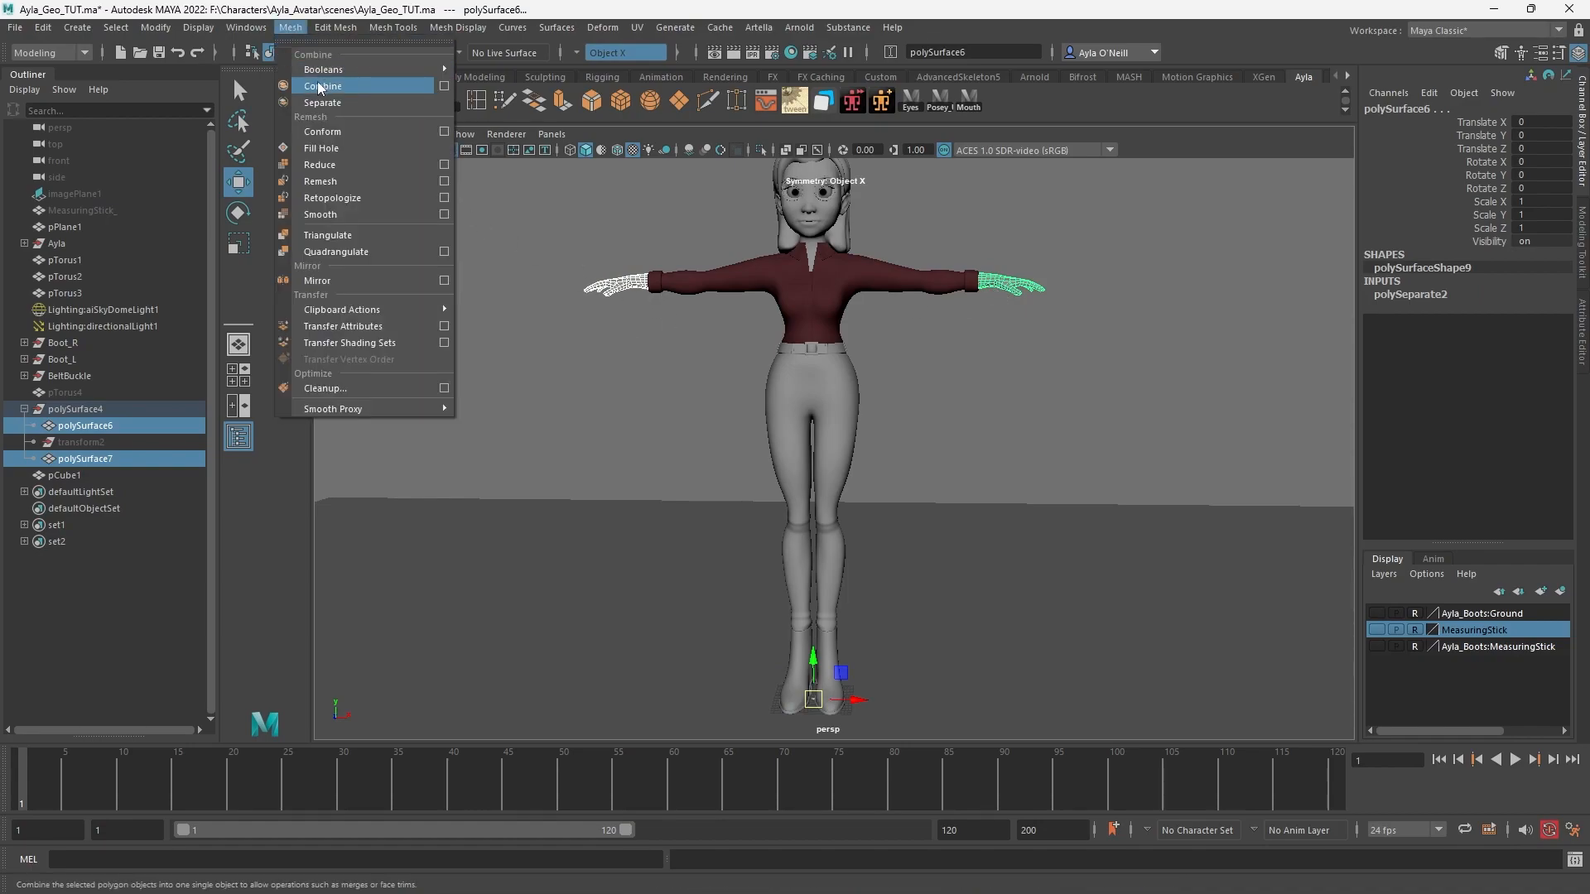
left_click(323, 85)
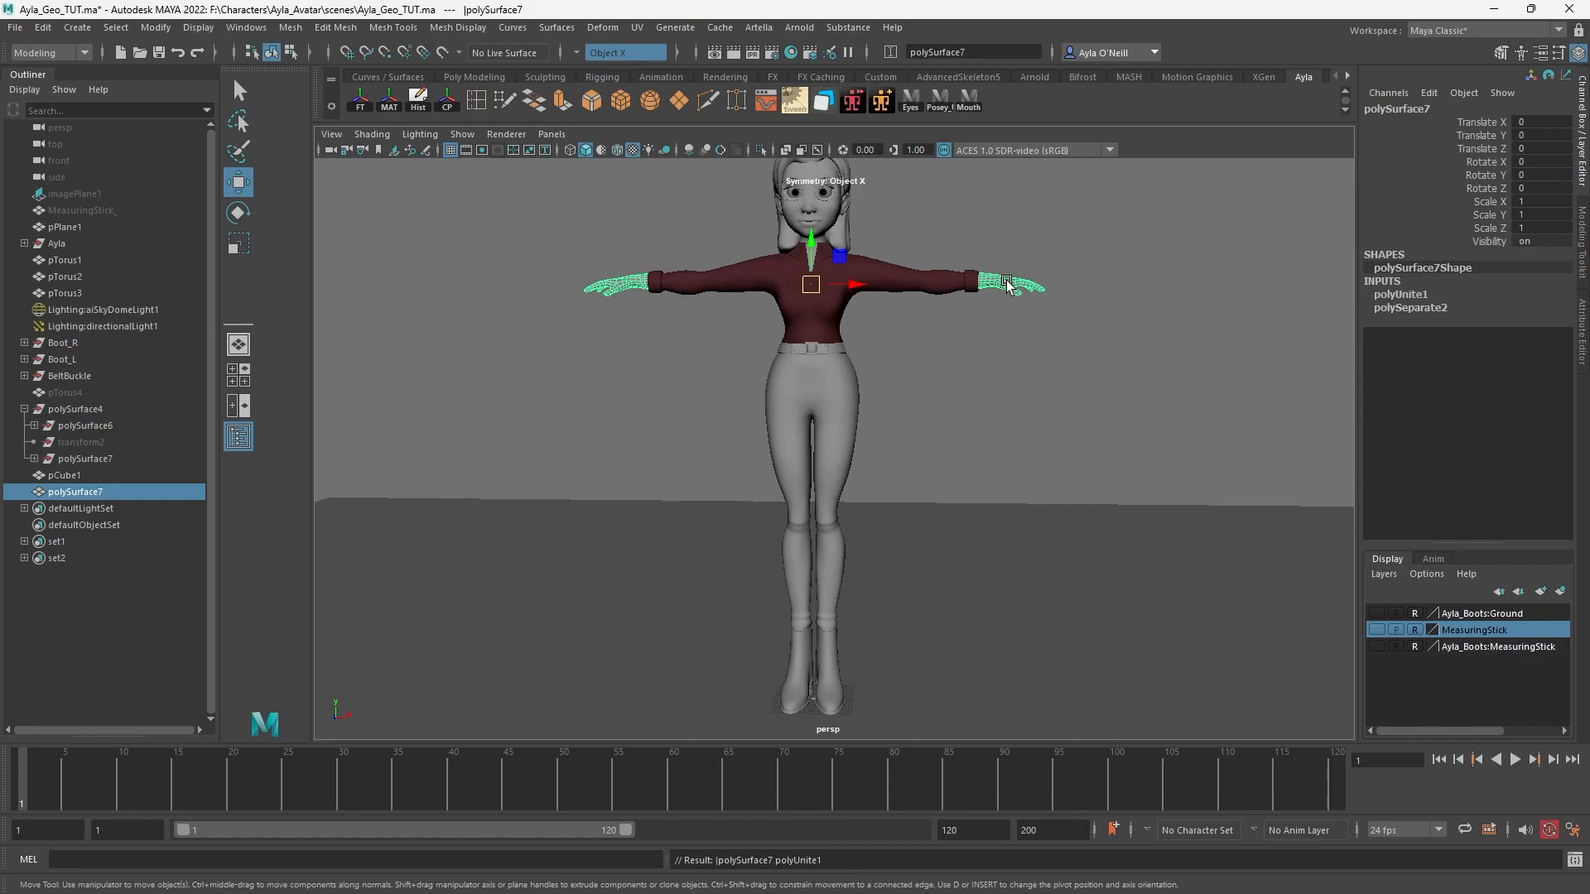
right_click(1006, 283)
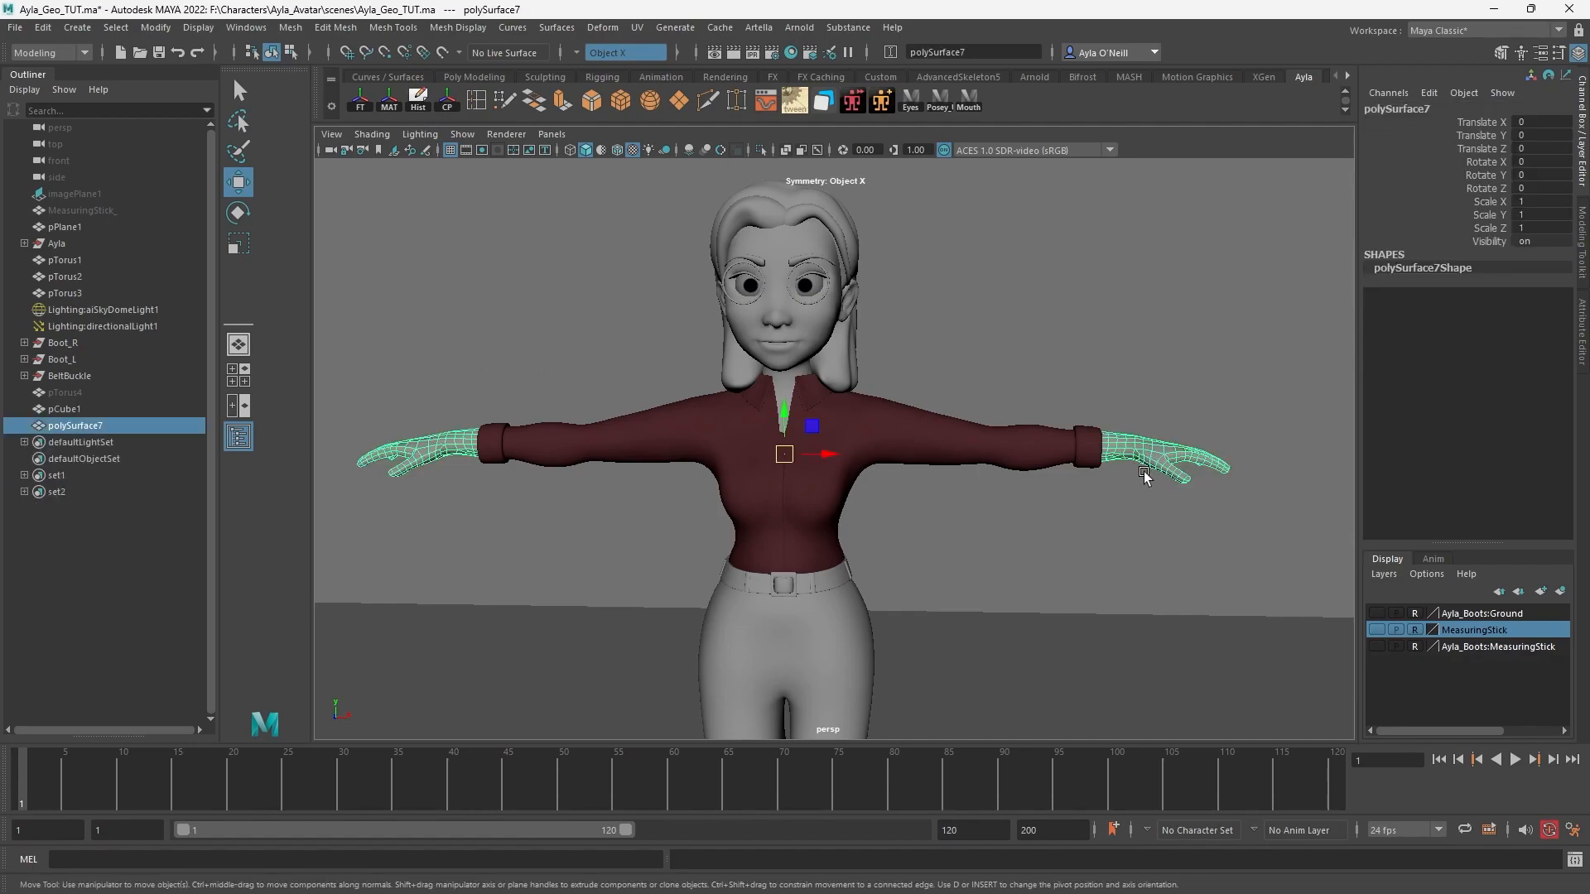
mouse_move(1018, 578)
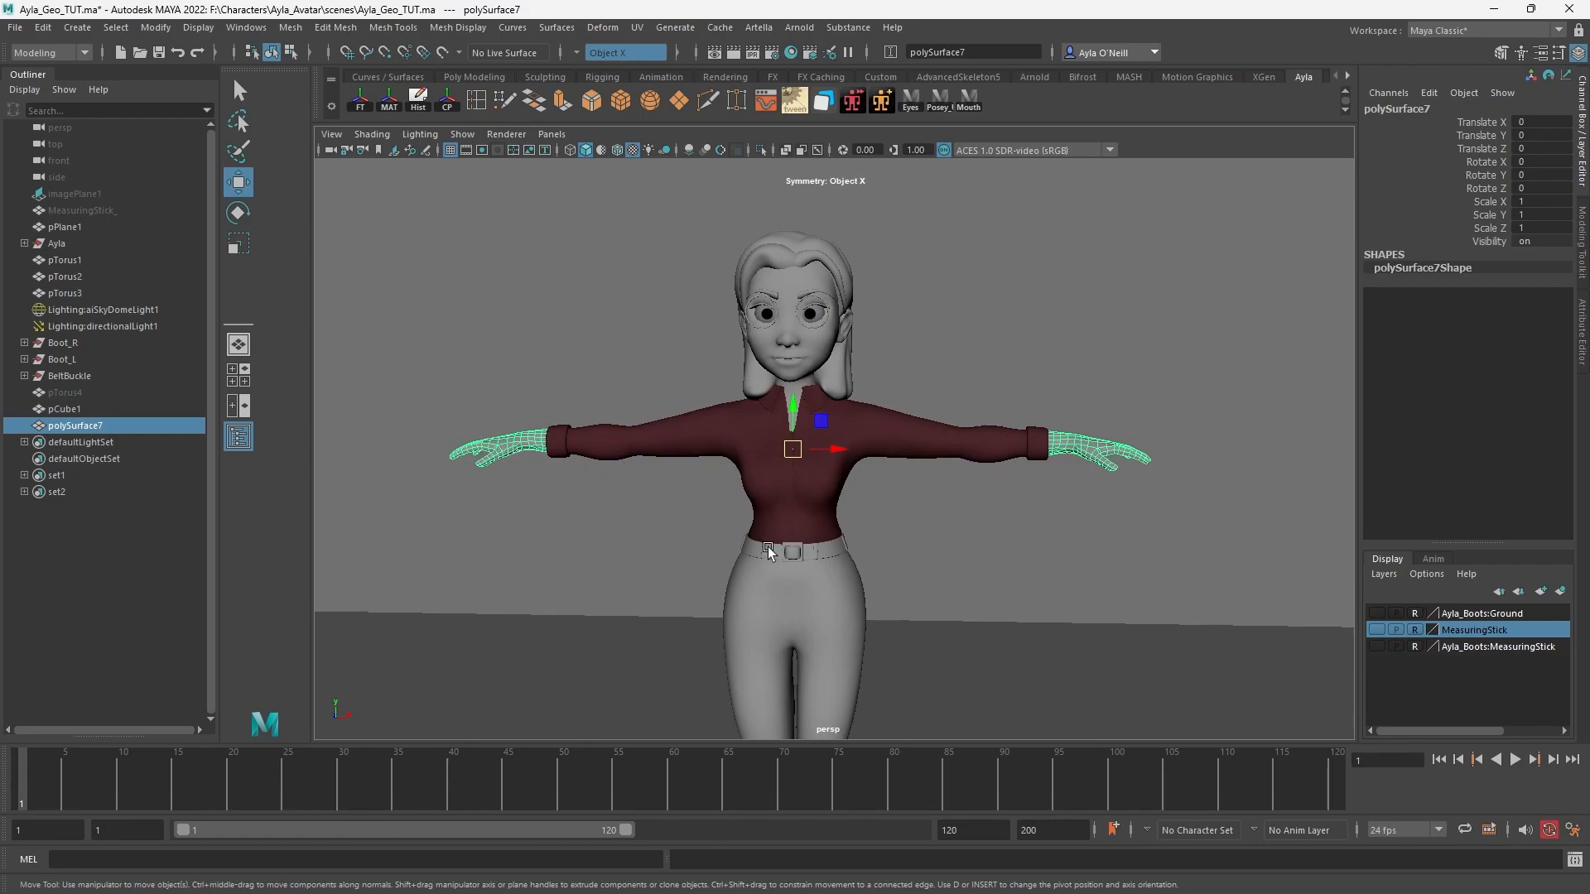
mouse_move(659, 555)
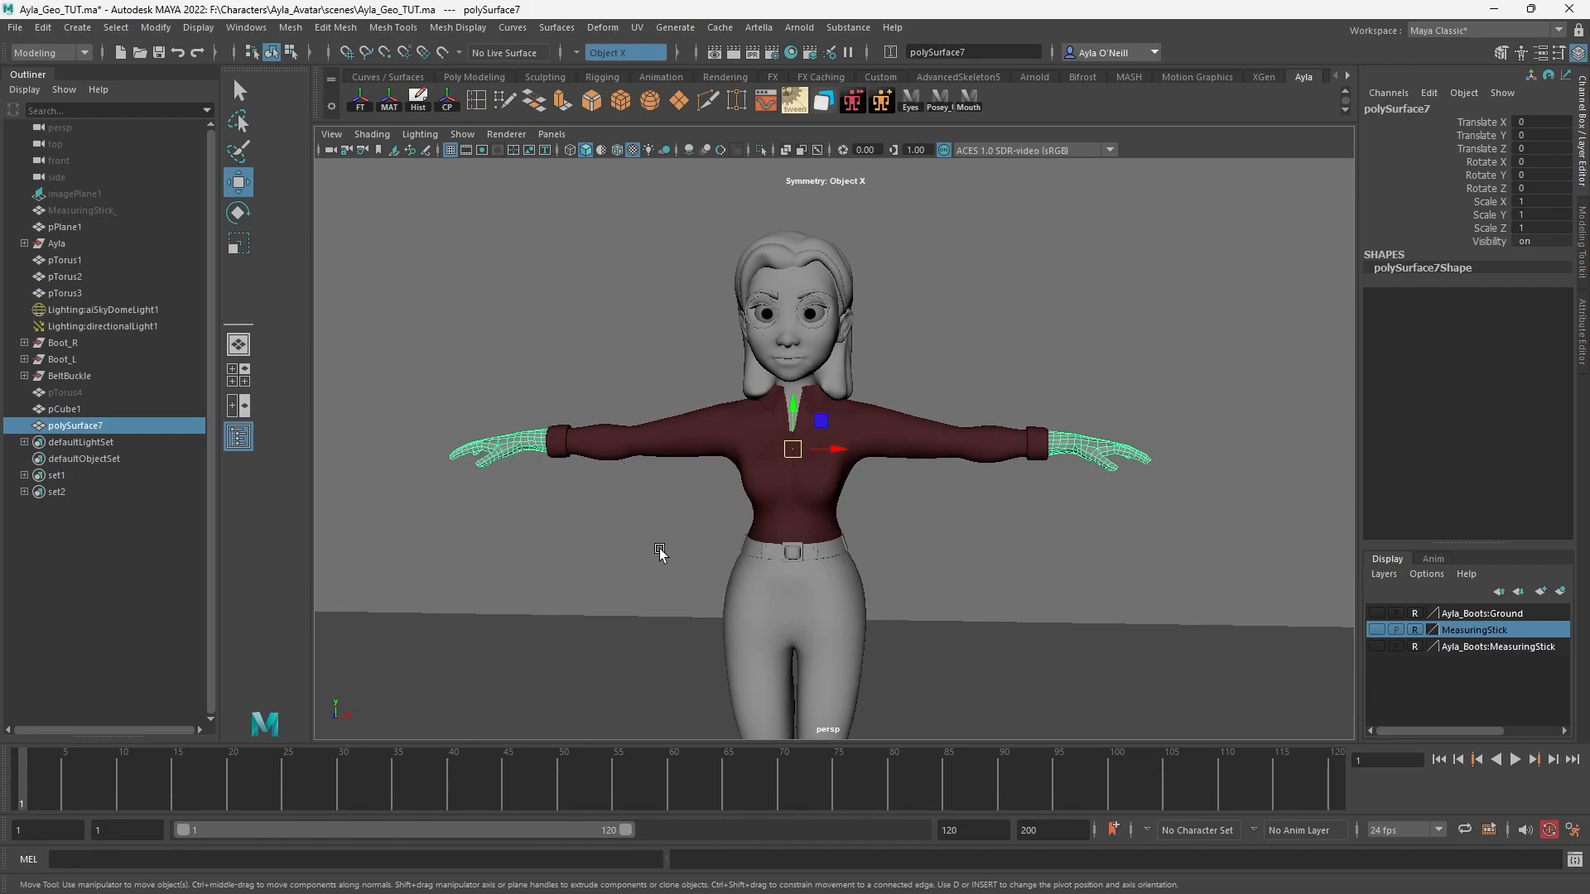